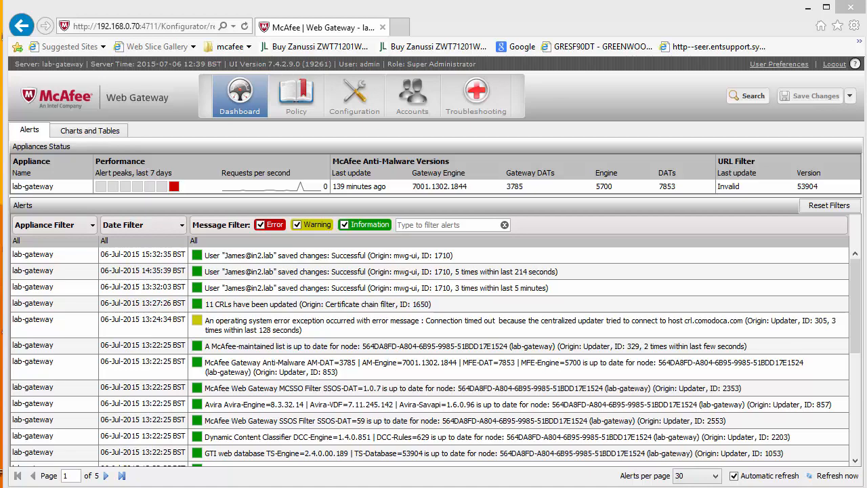
Leave the alerts dashboard for the Policy tab and select the Common Rules rule set.
left_click(296, 95)
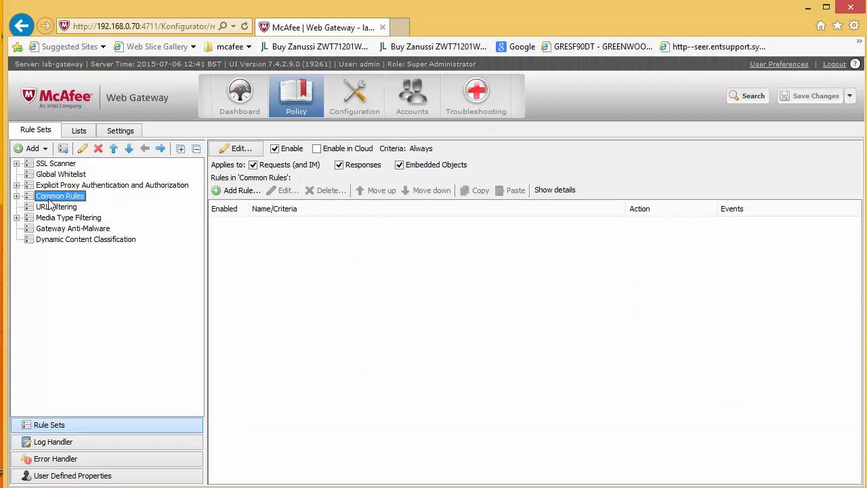
left_click(31, 149)
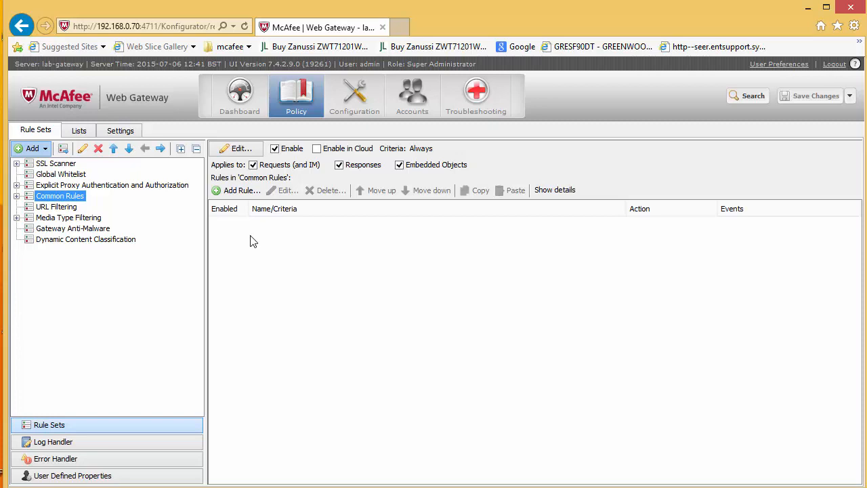
Import Coaching from the library's Coaching/Quota group into Common Rules, auto-solving conflicts.
left_click(32, 148)
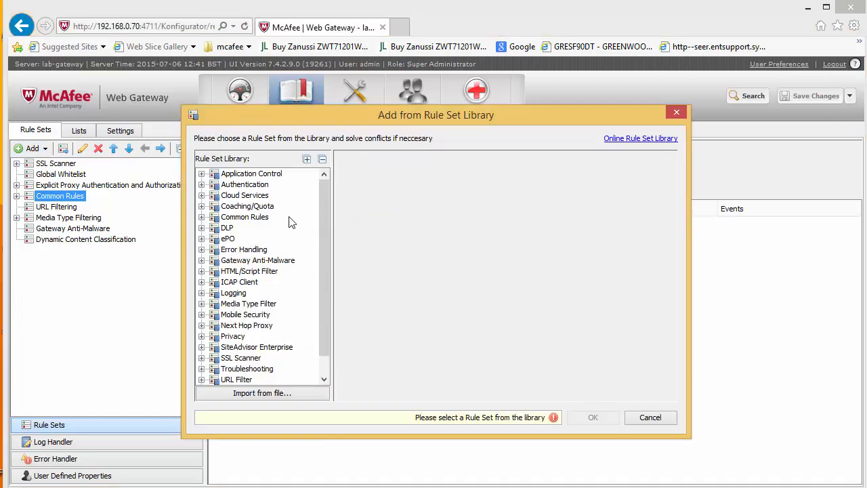
left_click(202, 206)
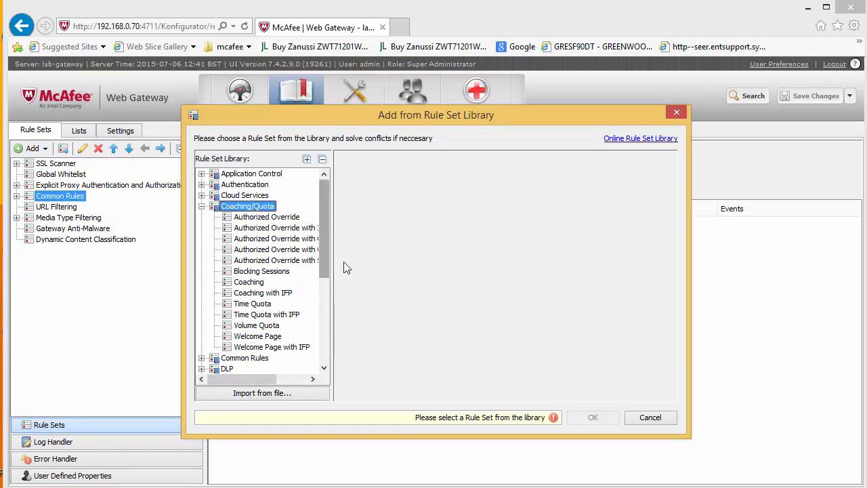
left_click(248, 282)
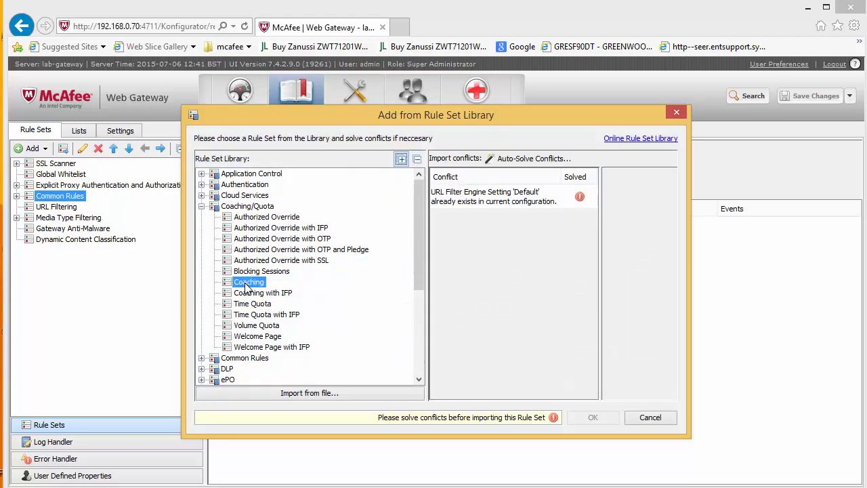
mouse_move(530, 203)
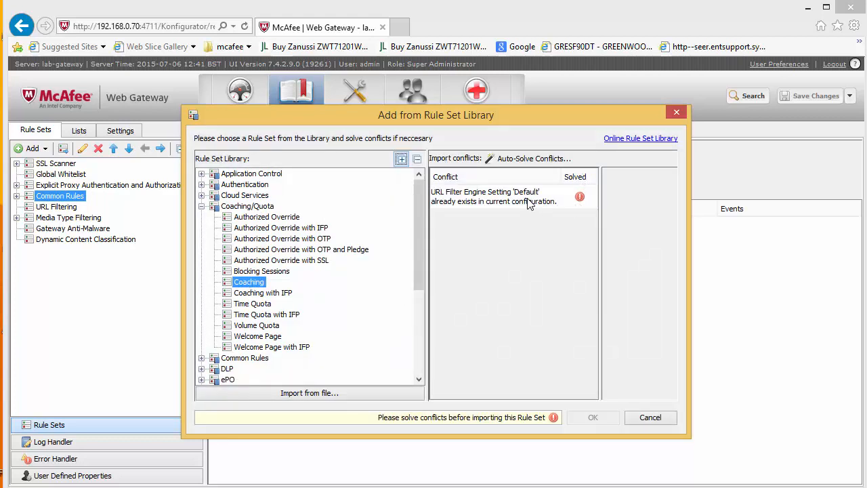
left_click(532, 158)
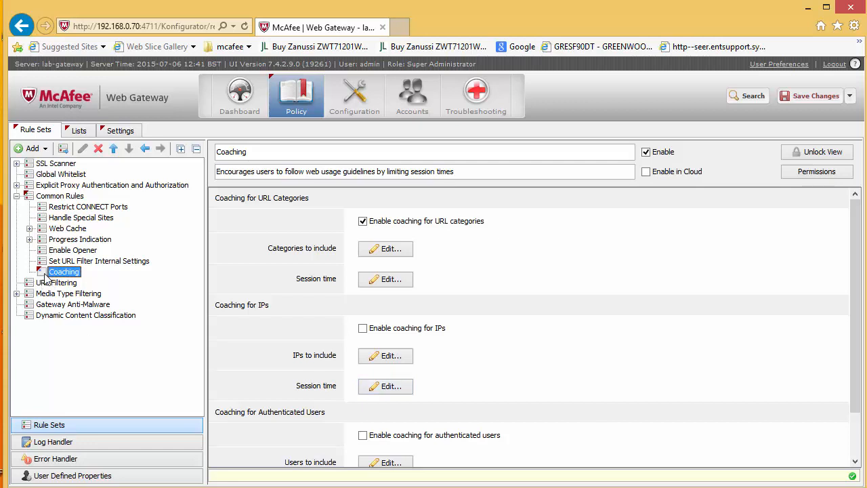
Move Coaching out of Common Rules to top level and unlock it to reveal inner rule sets.
left_click_drag(64, 271, 44, 261)
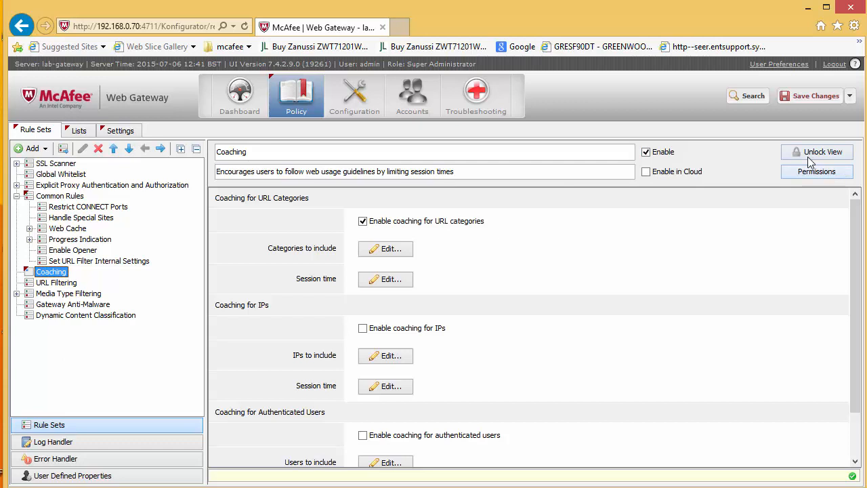
left_click(30, 272)
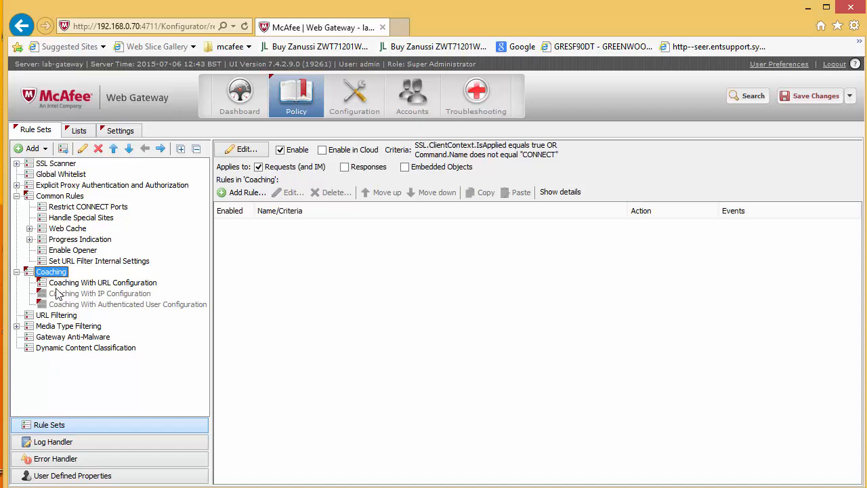
Inspect Coaching With URL Configuration's new-session redirect and session-exceeded block rules.
left_click(102, 283)
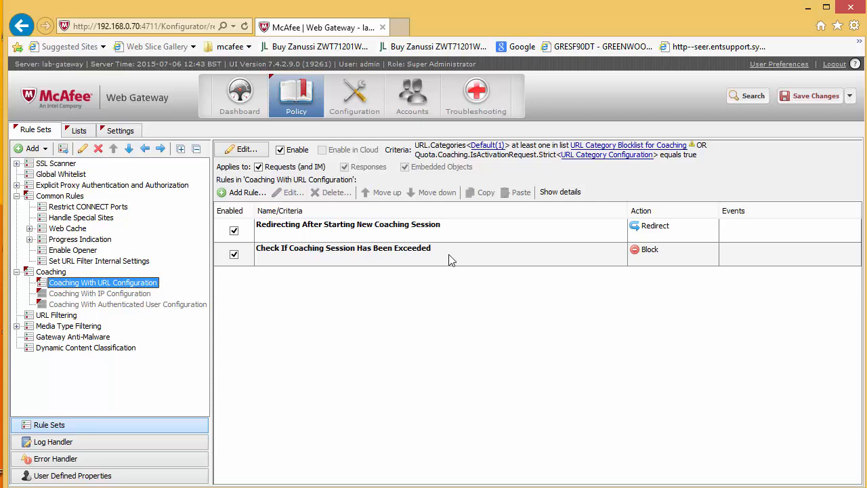
mouse_move(385, 244)
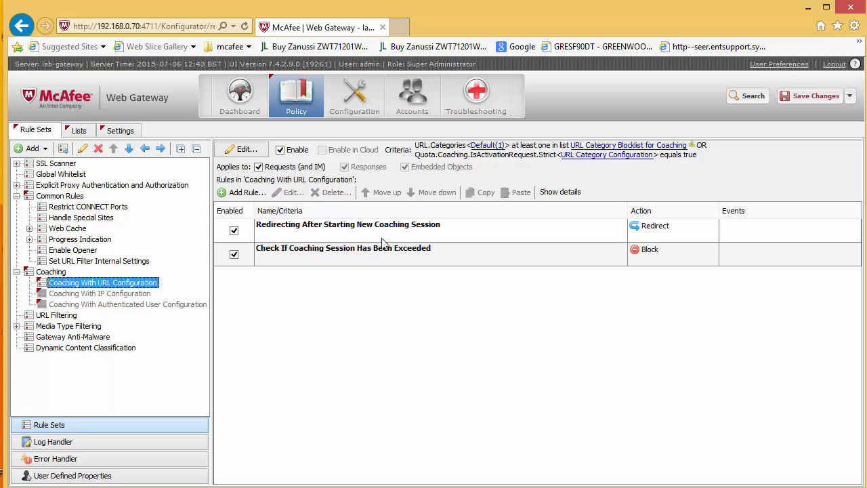
mouse_move(347, 270)
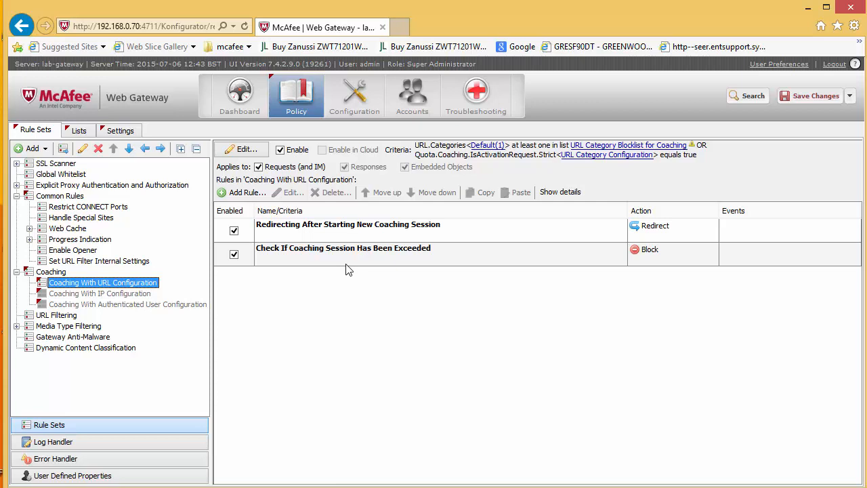
left_click(347, 224)
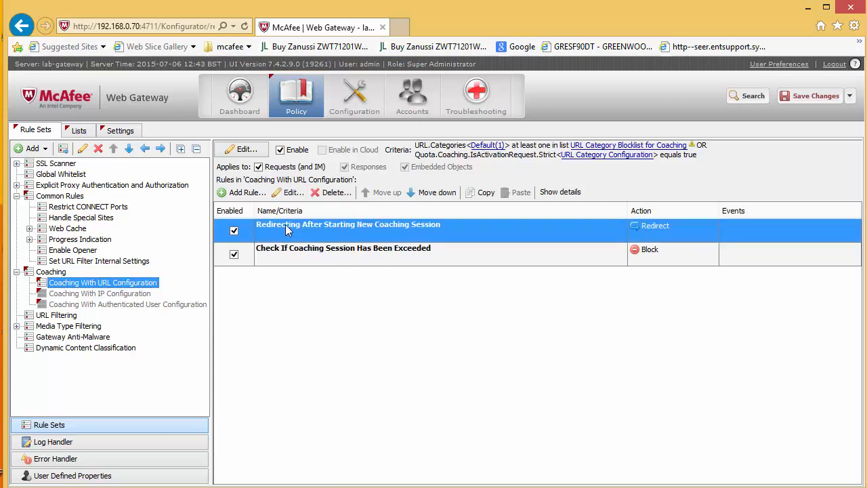
mouse_move(398, 258)
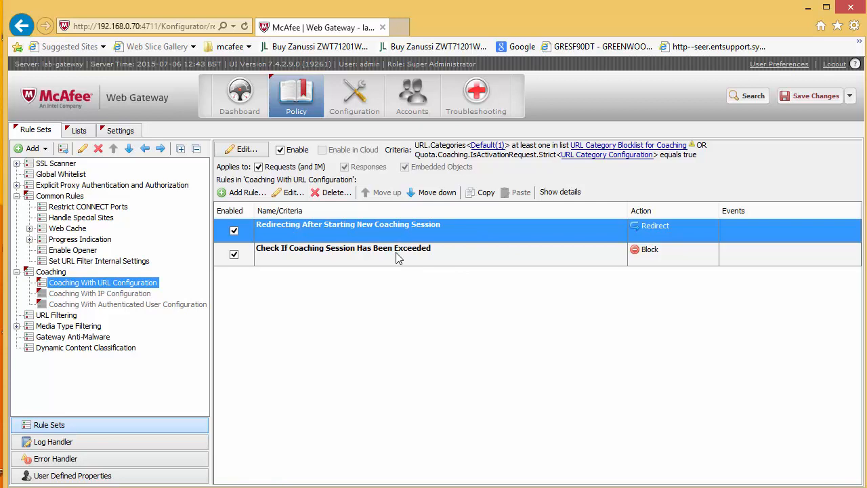
left_click(343, 249)
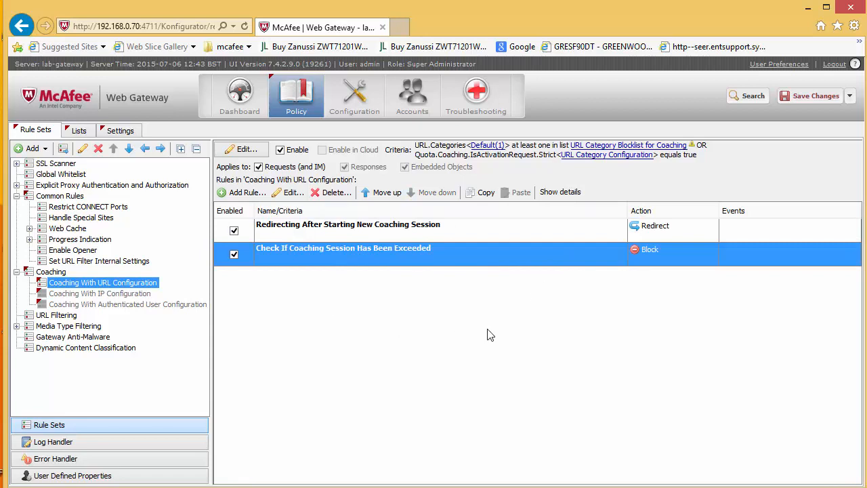
mouse_move(284, 333)
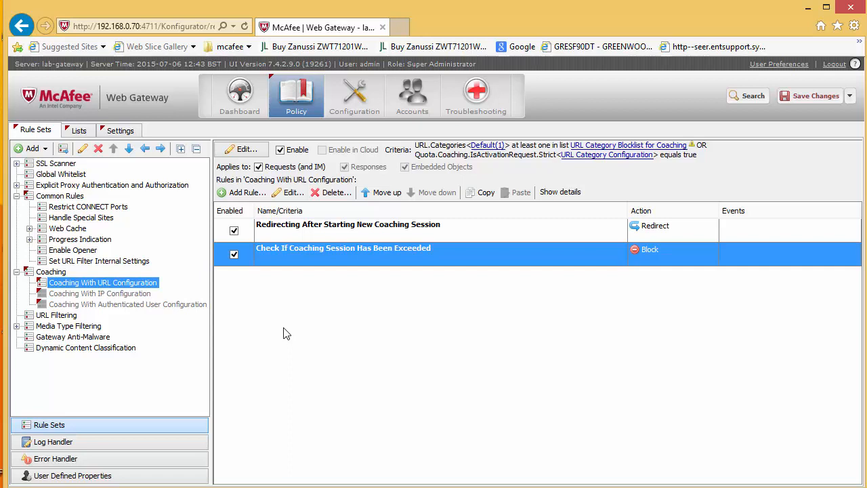
mouse_move(351, 278)
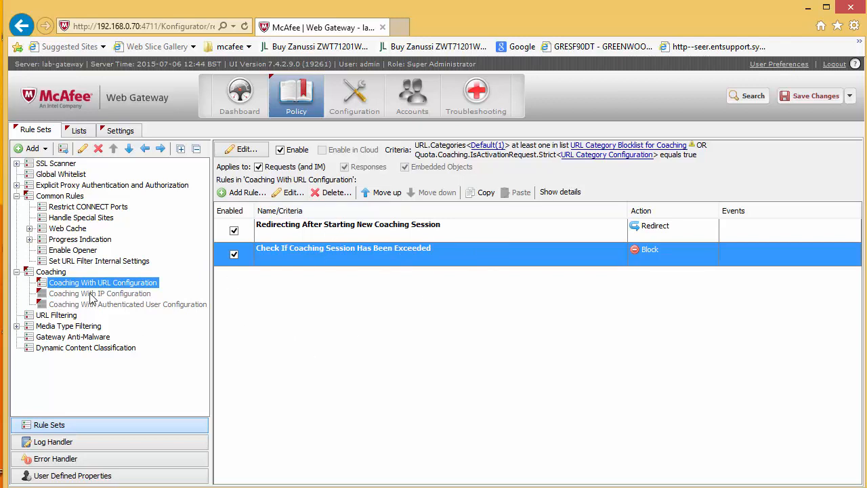
mouse_move(95, 288)
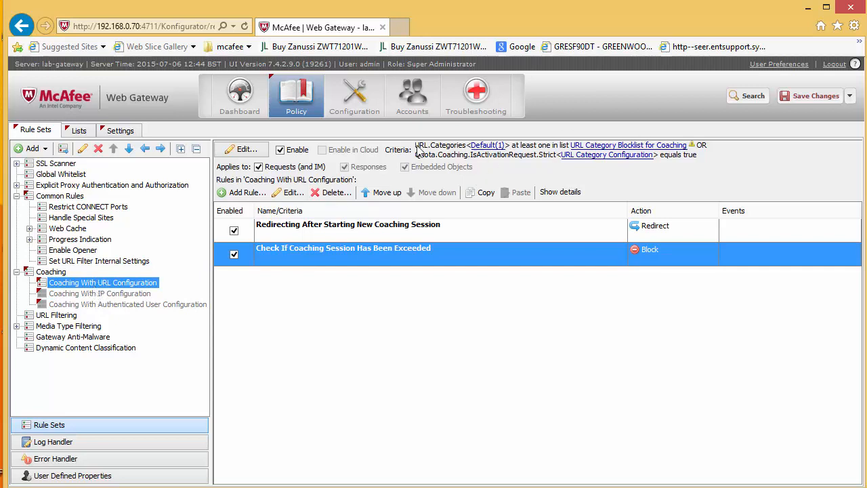
left_click(240, 149)
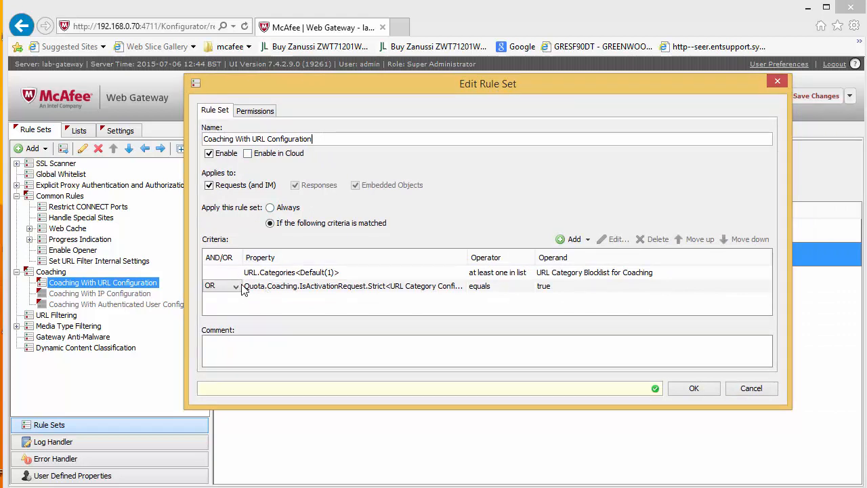
mouse_move(289, 285)
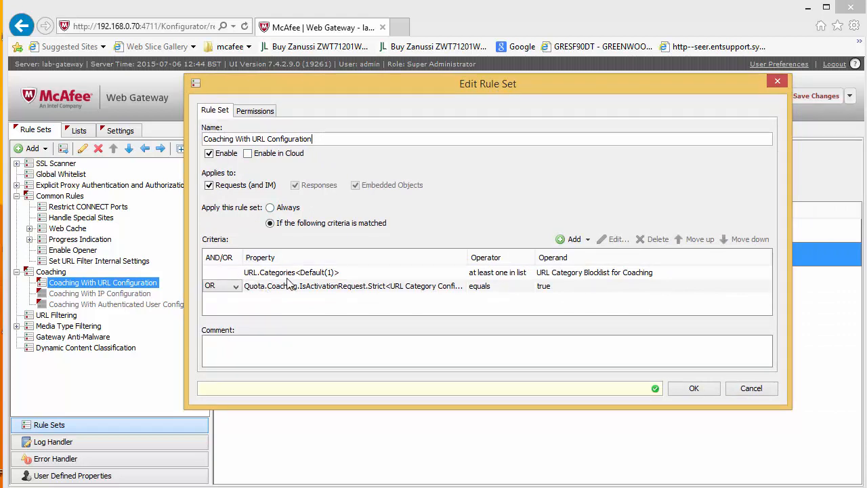
mouse_move(478, 288)
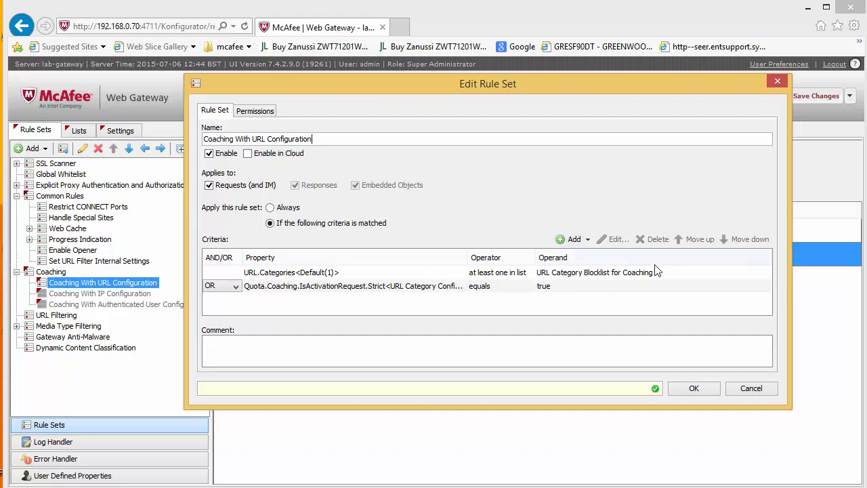
mouse_move(623, 281)
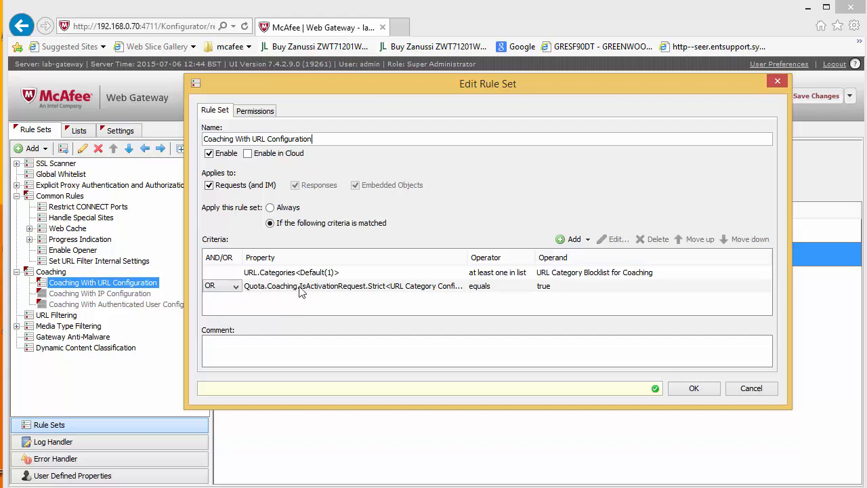
mouse_move(276, 294)
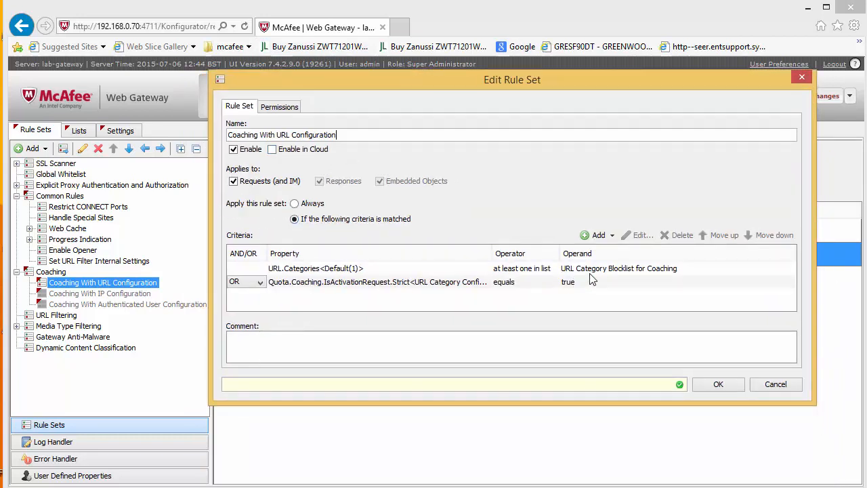
mouse_move(664, 278)
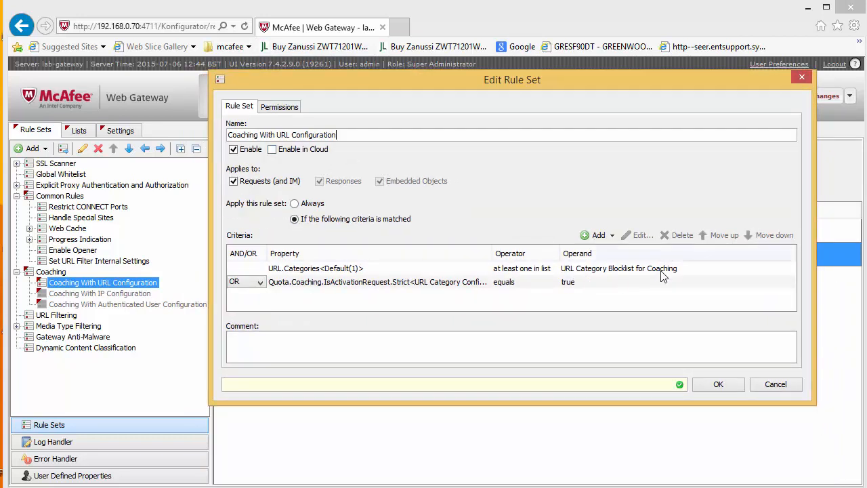
left_click(718, 384)
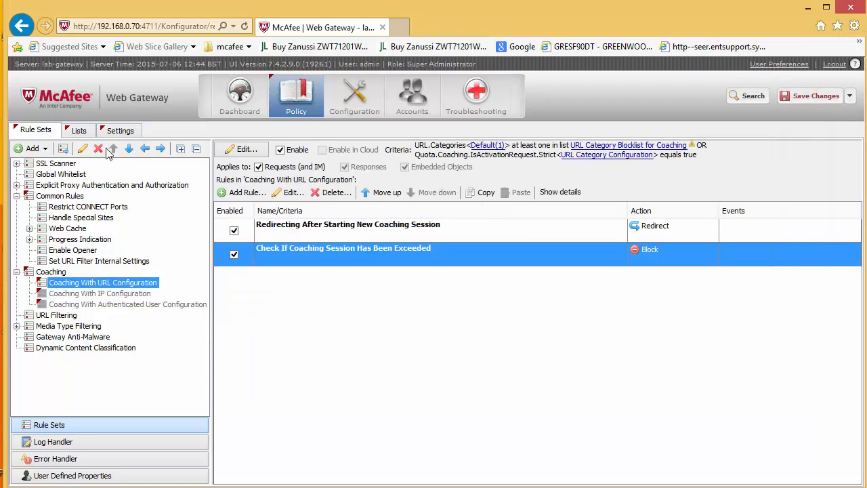
Add Social Networking to the URL Category Blocklist for Coaching list, filtering categories with 'so'.
left_click(78, 130)
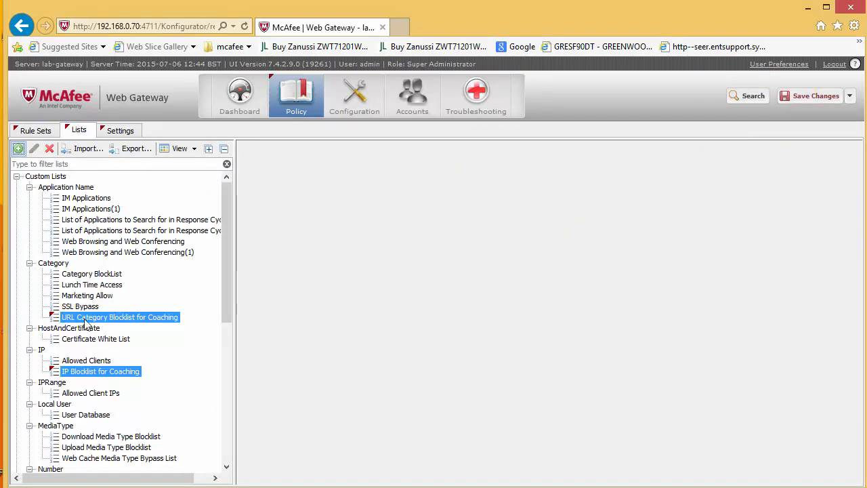
mouse_move(114, 324)
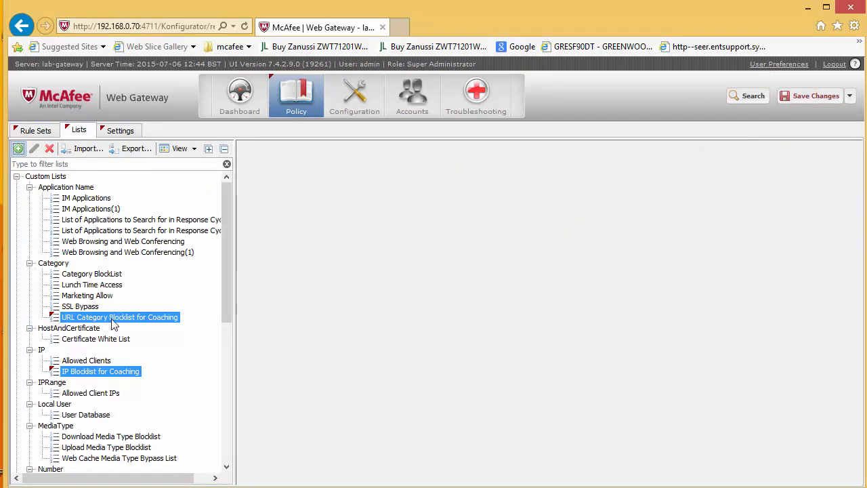
left_click(119, 317)
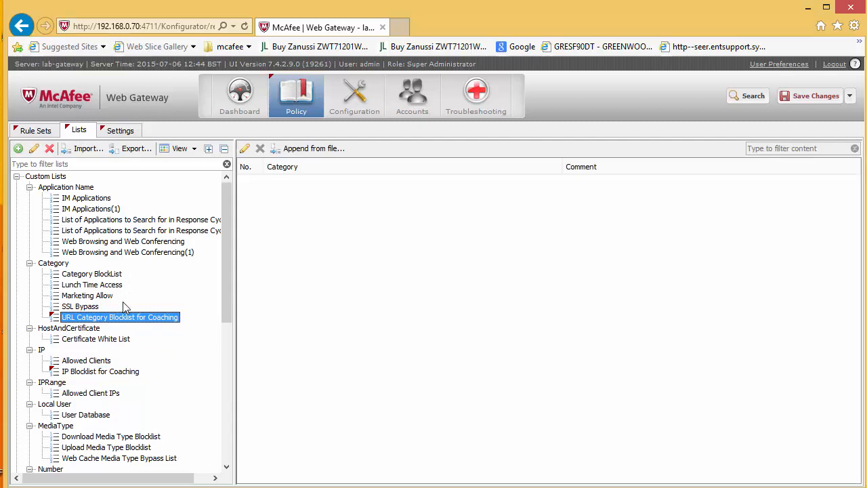
double_click(120, 317)
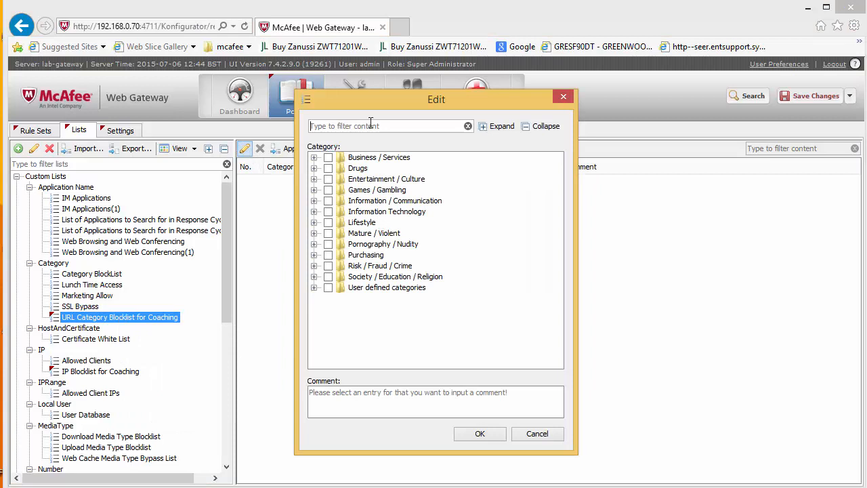
type("so")
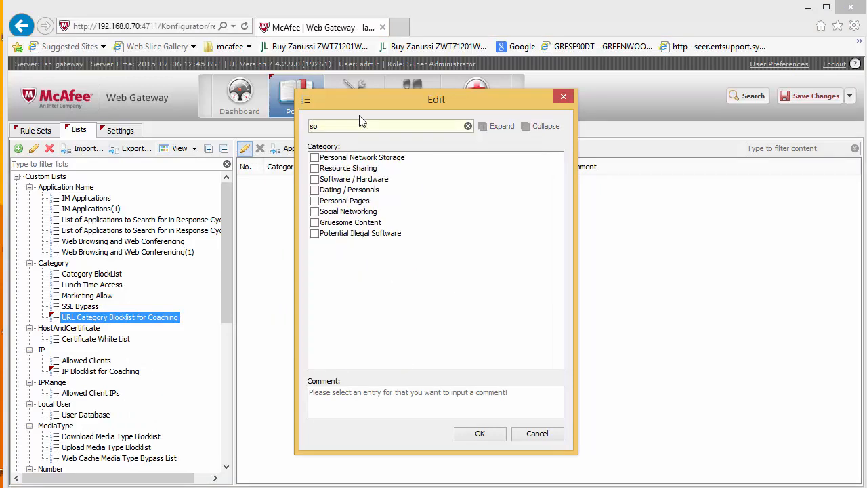
left_click(315, 211)
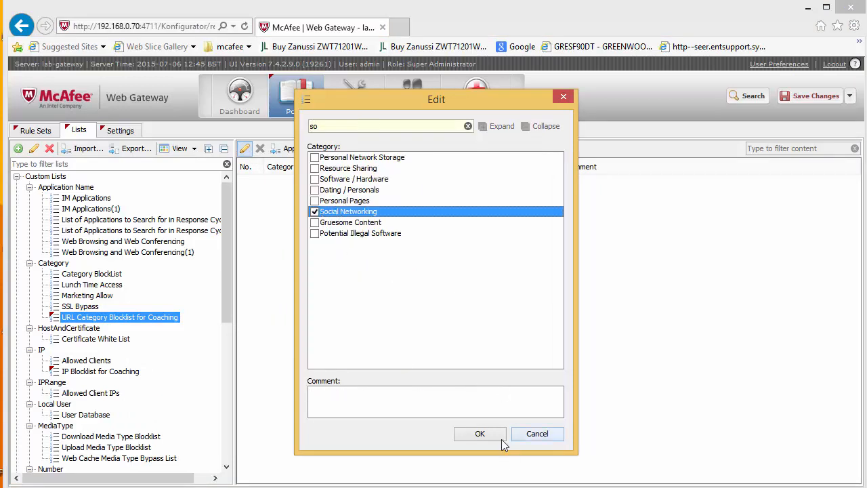
left_click(480, 433)
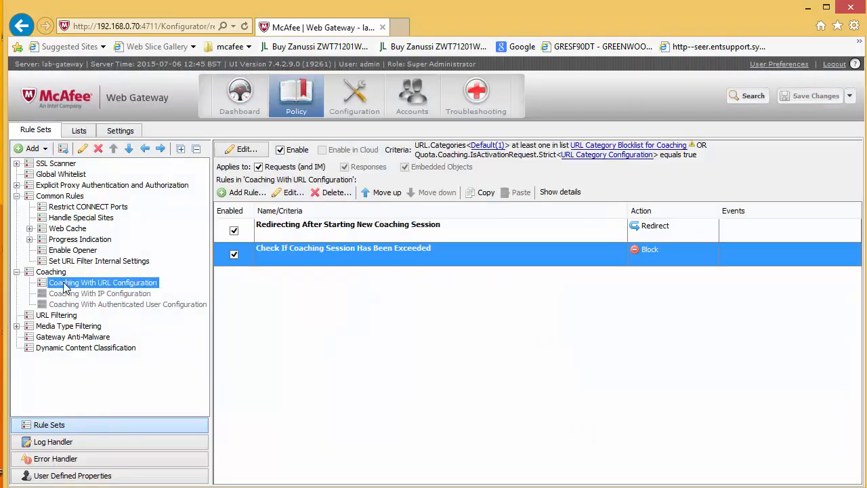
mouse_move(61, 283)
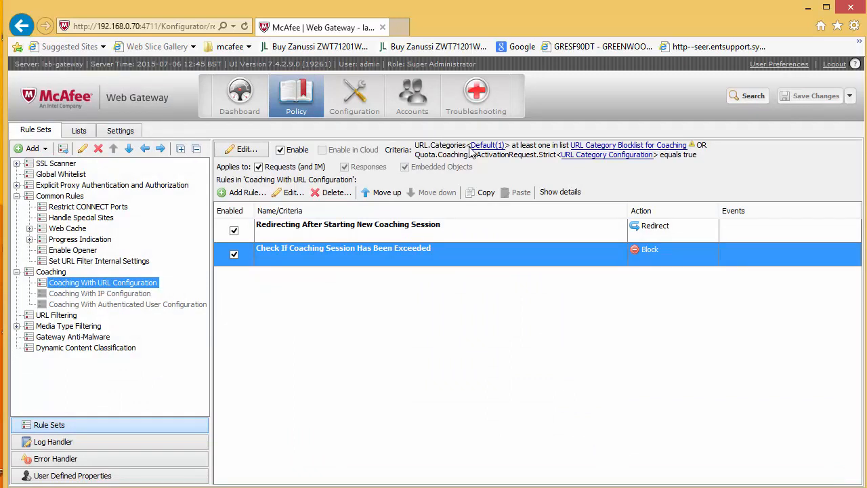
mouse_move(663, 130)
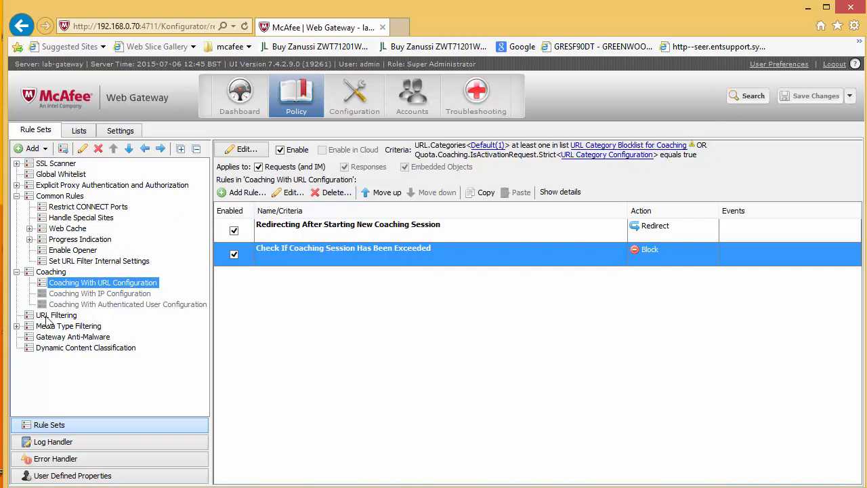
mouse_move(55, 359)
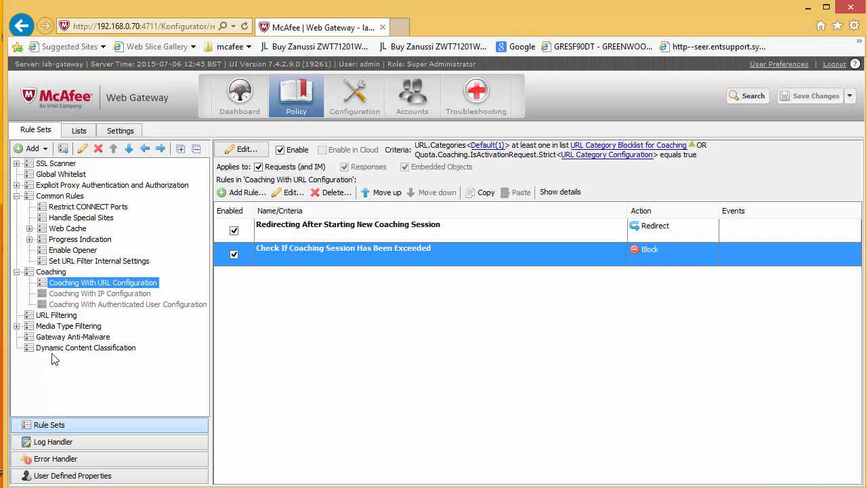
Select URL Filtering to list its allow, block and uncategorized URL rules.
left_click(57, 314)
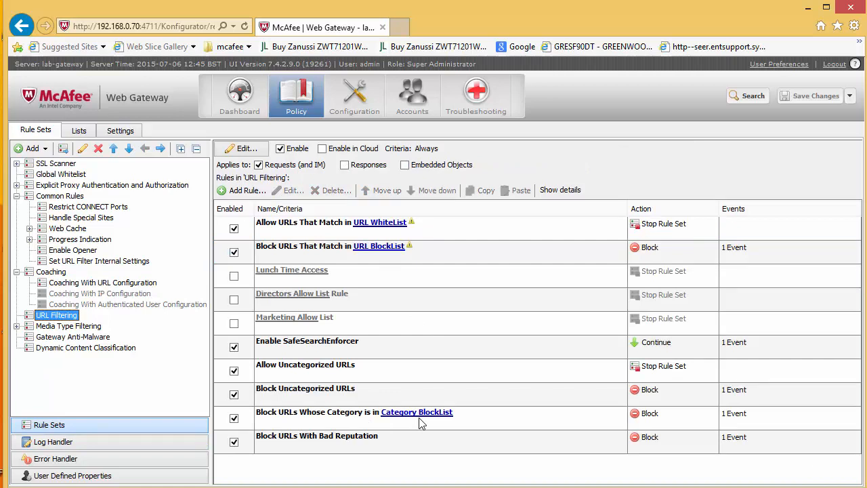
mouse_move(48, 293)
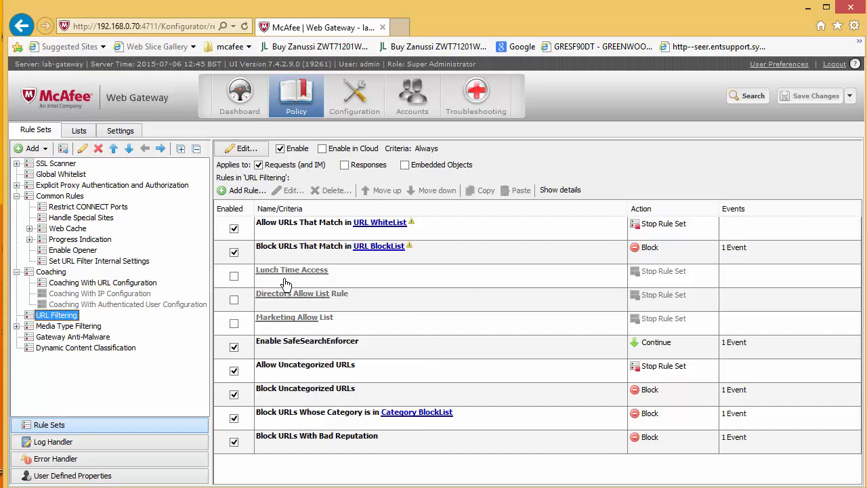
mouse_move(377, 424)
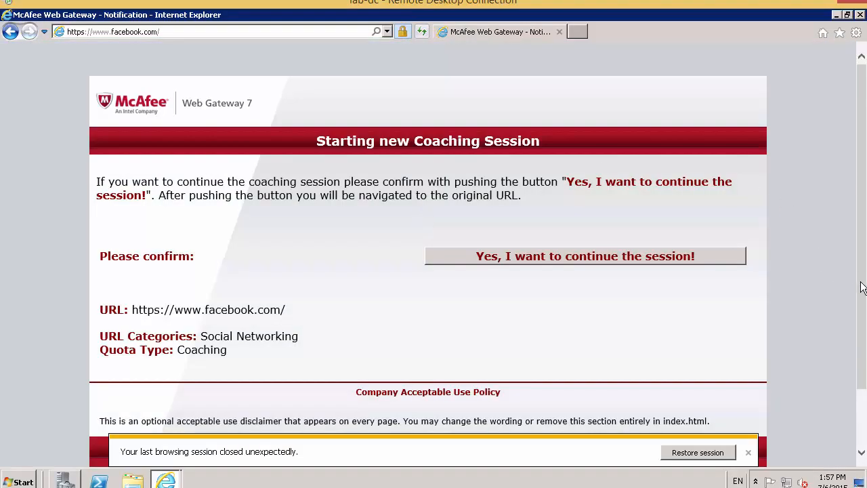
Confirm continuing the coaching session so Facebook loads, then close Internet Explorer.
scroll("down", 3)
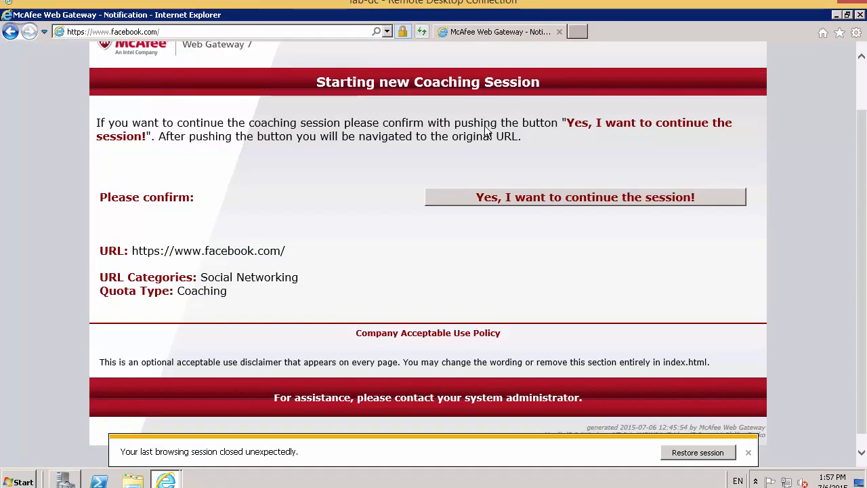
mouse_move(212, 254)
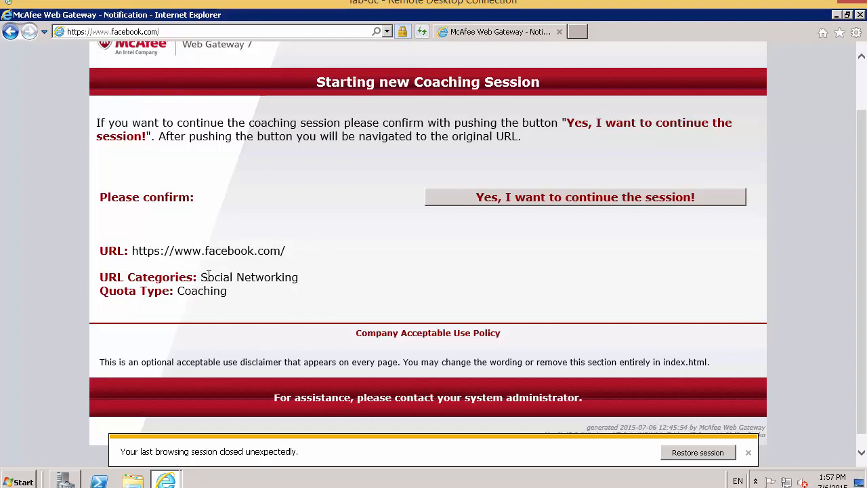
mouse_move(105, 122)
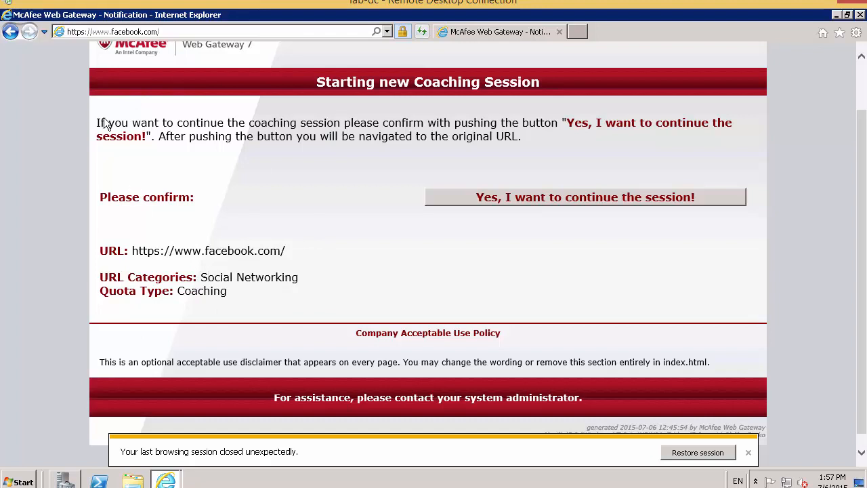
mouse_move(579, 196)
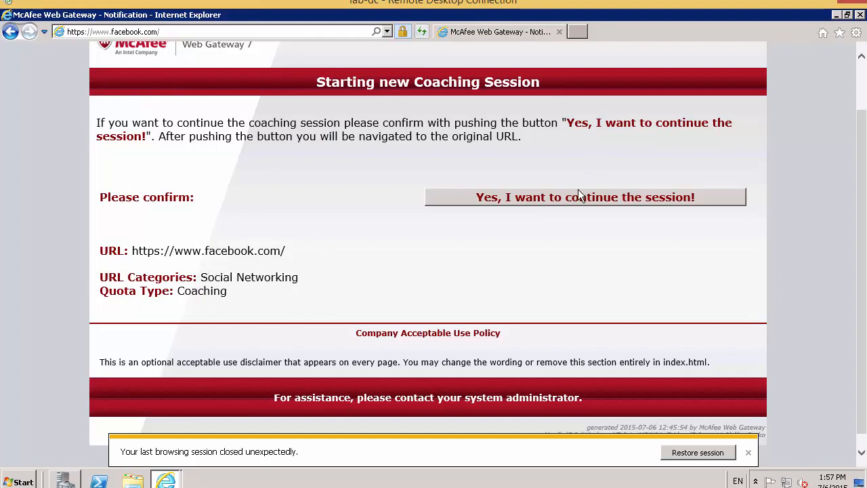
mouse_move(342, 262)
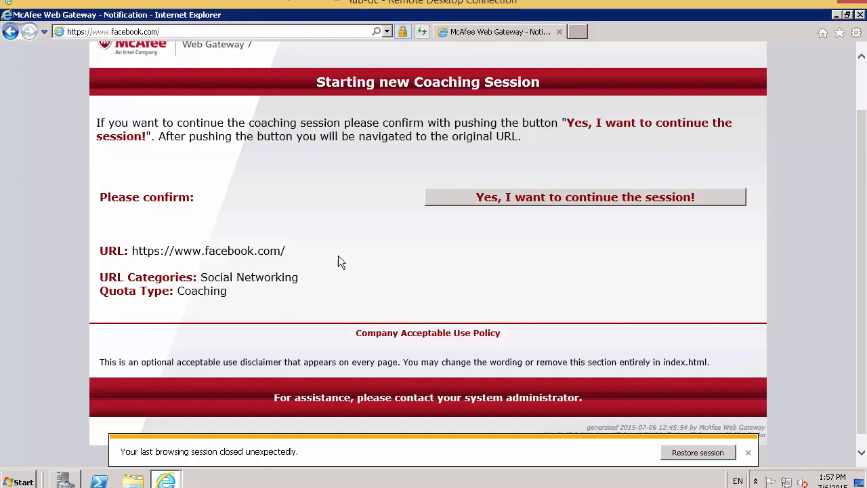
left_click(584, 197)
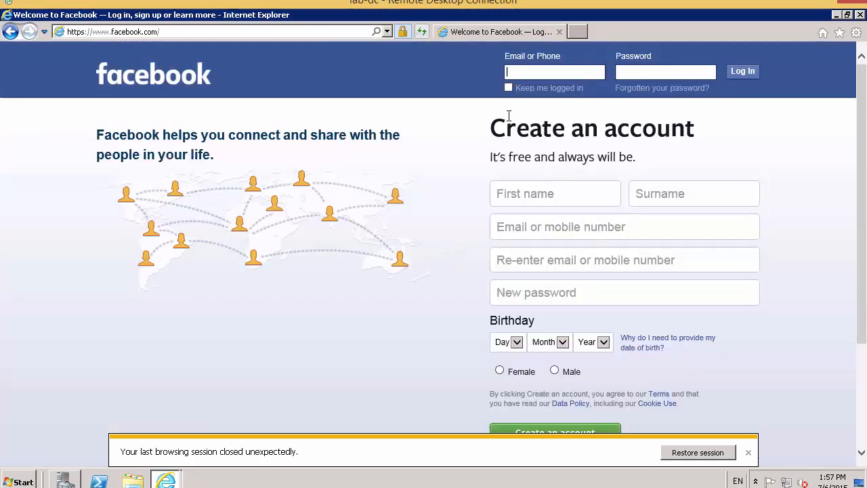
mouse_move(480, 304)
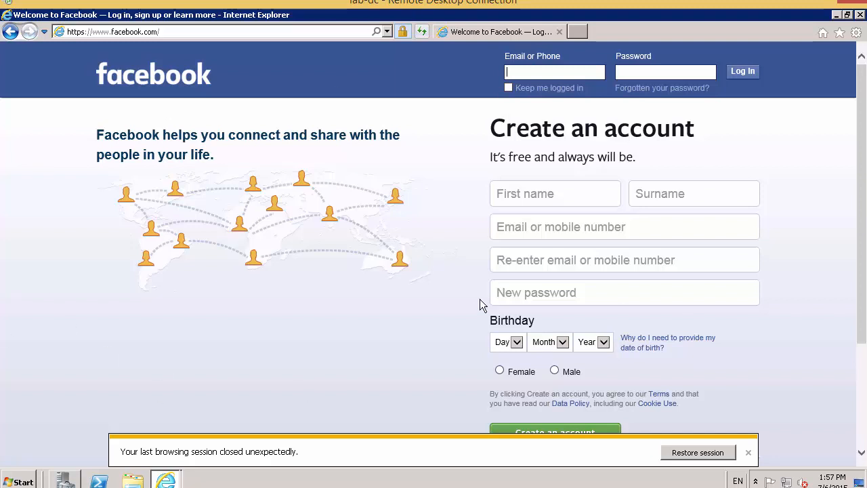
mouse_move(358, 228)
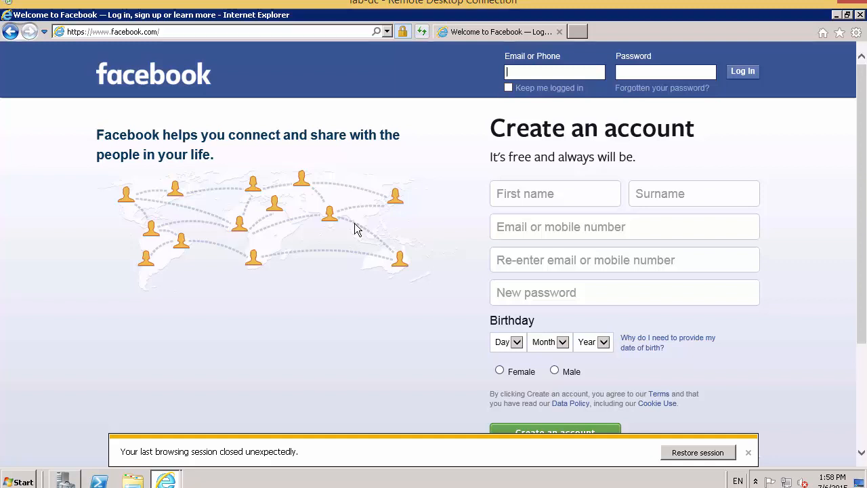
left_click(859, 14)
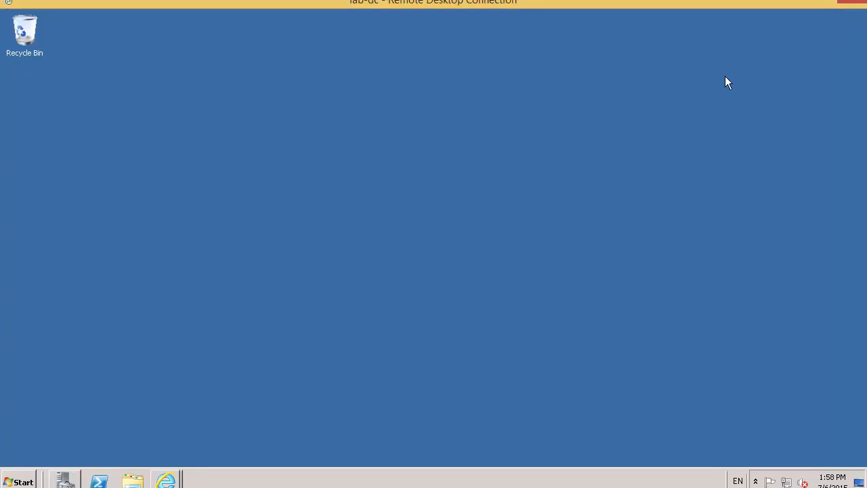
mouse_move(264, 225)
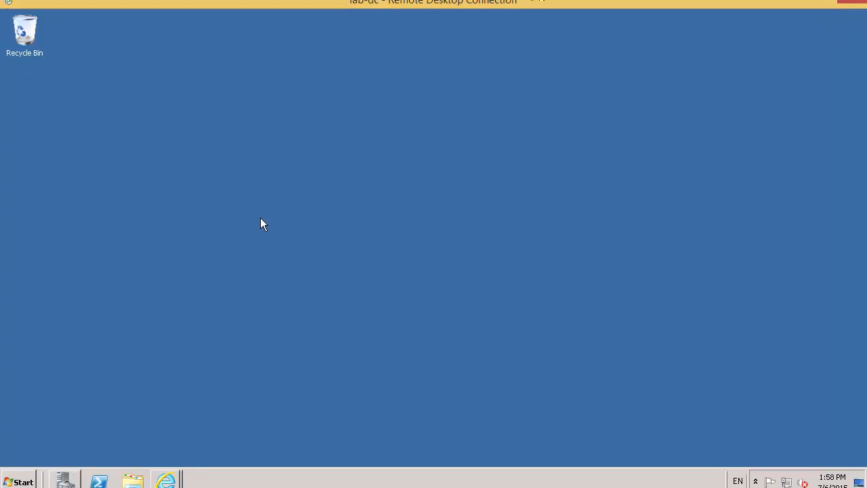
mouse_move(85, 231)
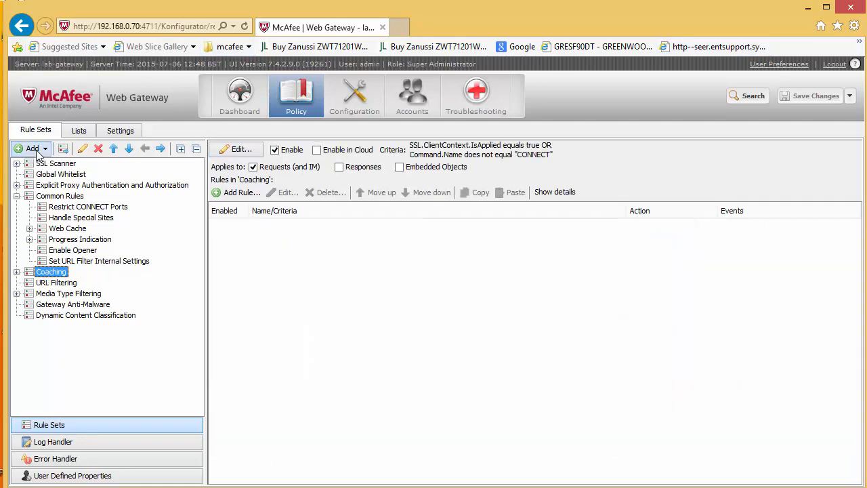
Add a new top-level rule set named 'IT overide' above Coaching.
left_click(31, 148)
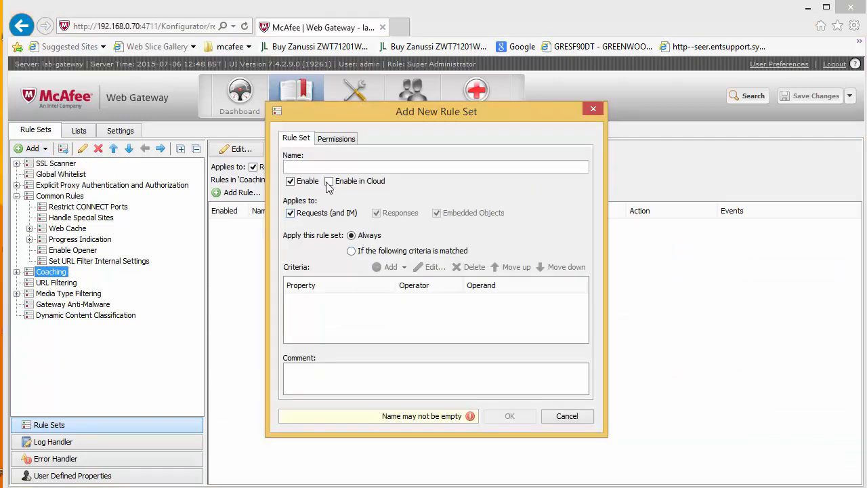
type("I")
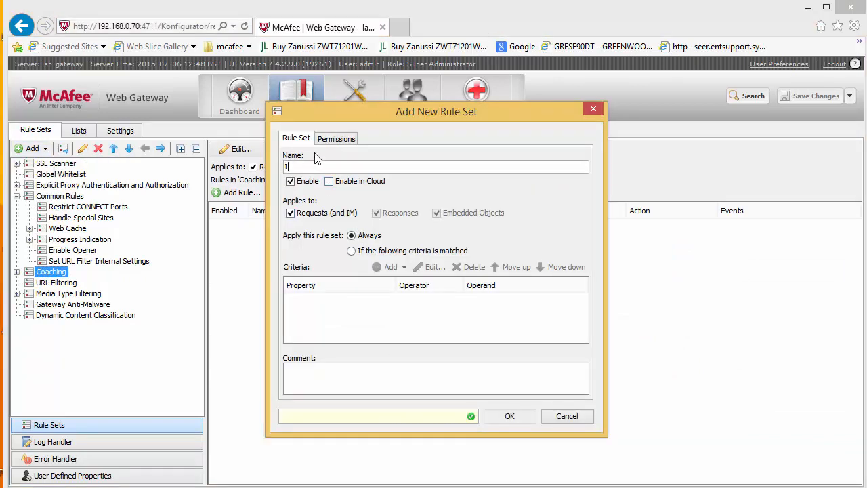
type("T overide")
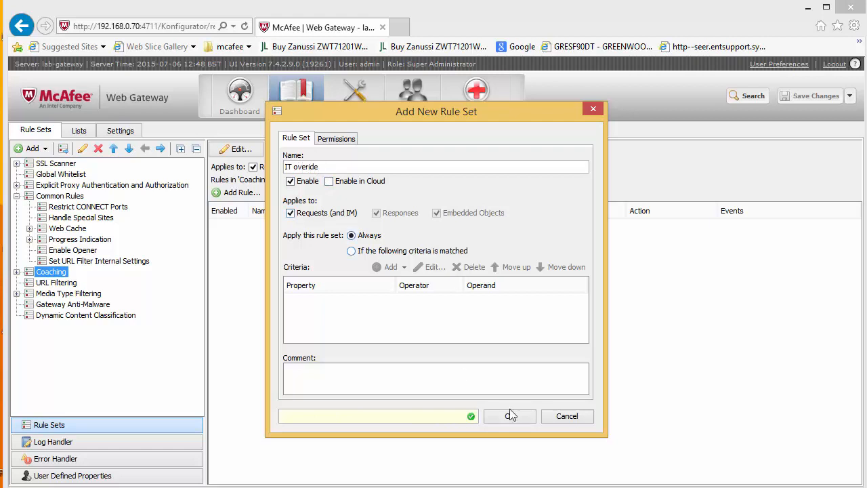
mouse_move(530, 466)
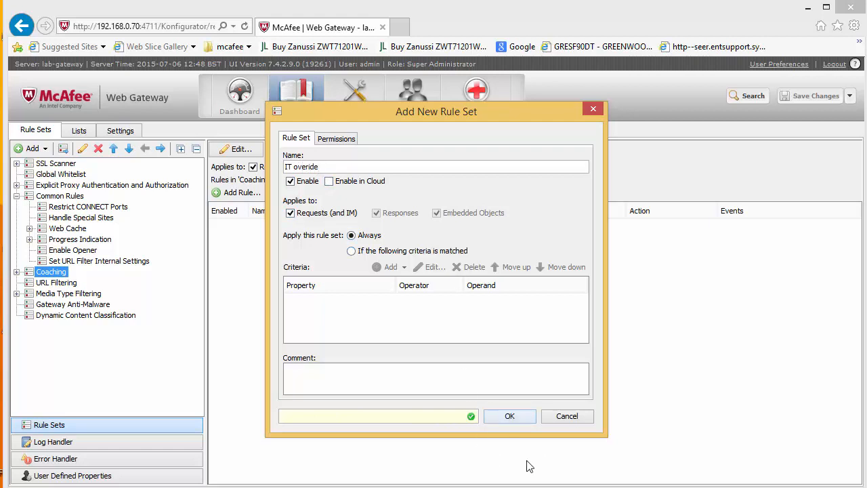
left_click(510, 415)
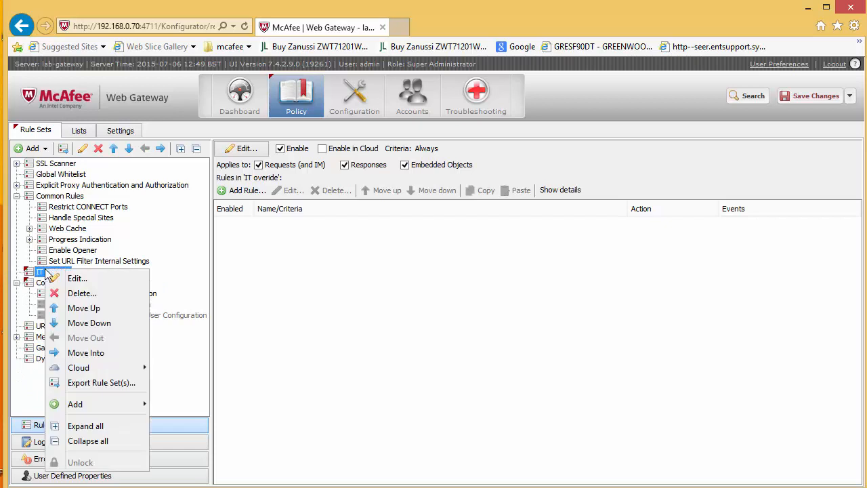
Give IT overide the criterion Authentication.UserGroups contains 'ITDepartment' and save.
left_click(76, 278)
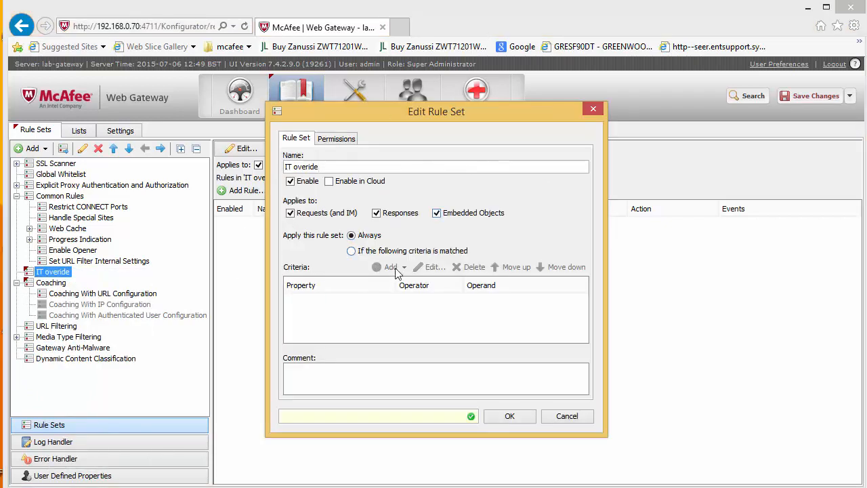
left_click(390, 267)
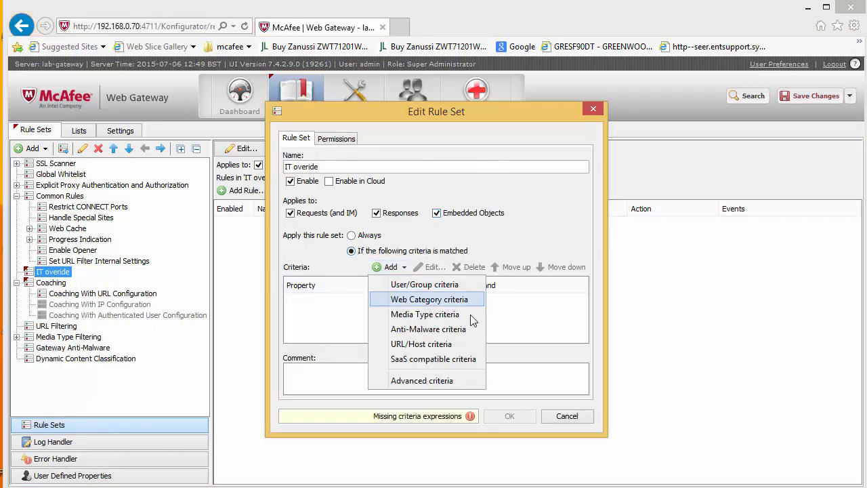
mouse_move(421, 343)
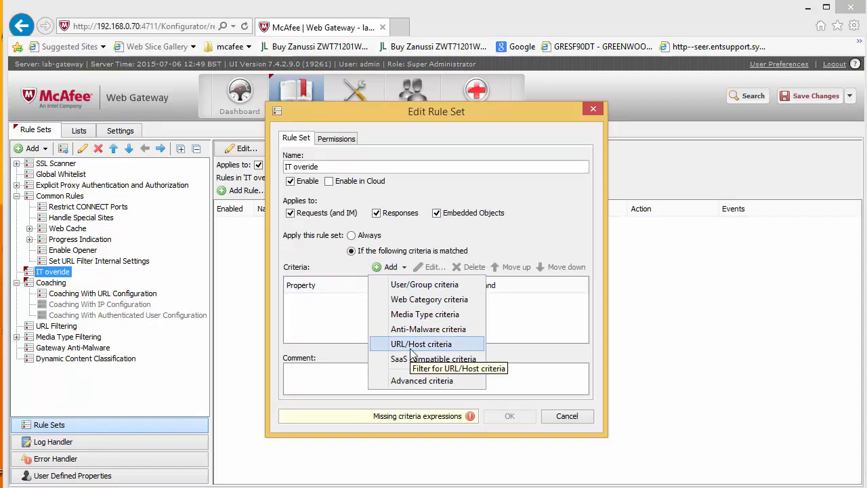
mouse_move(425, 284)
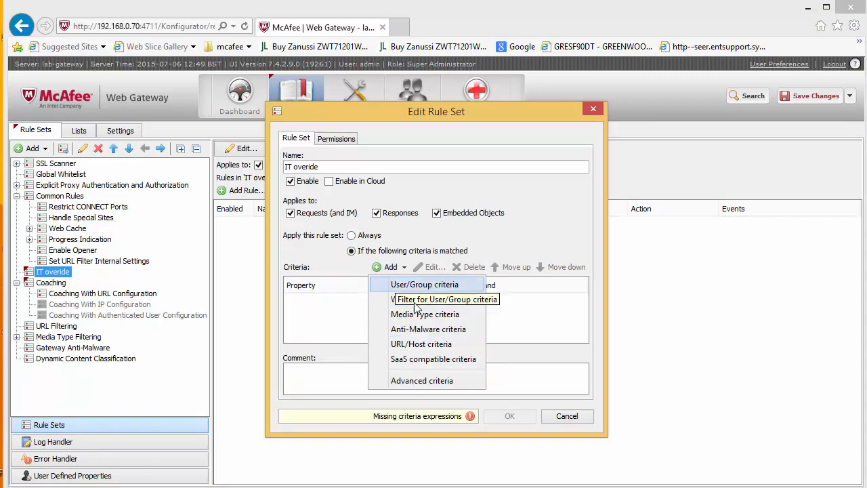
mouse_move(425, 284)
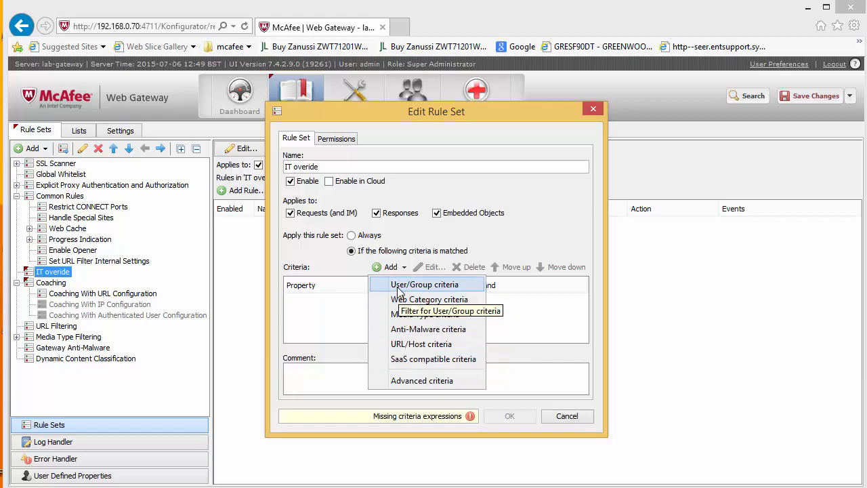
left_click(424, 284)
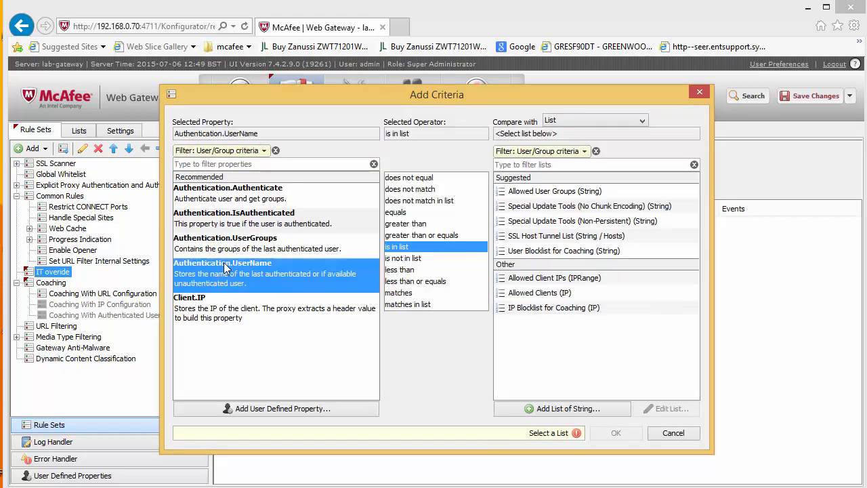
left_click(226, 238)
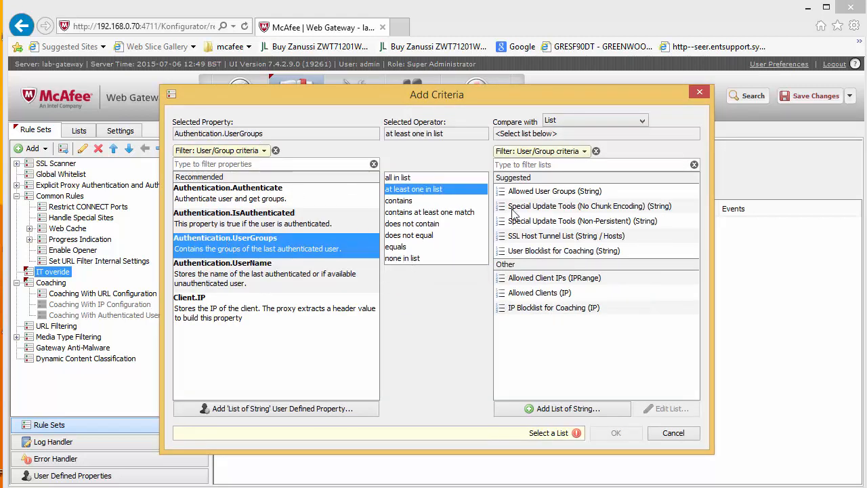
mouse_move(238, 264)
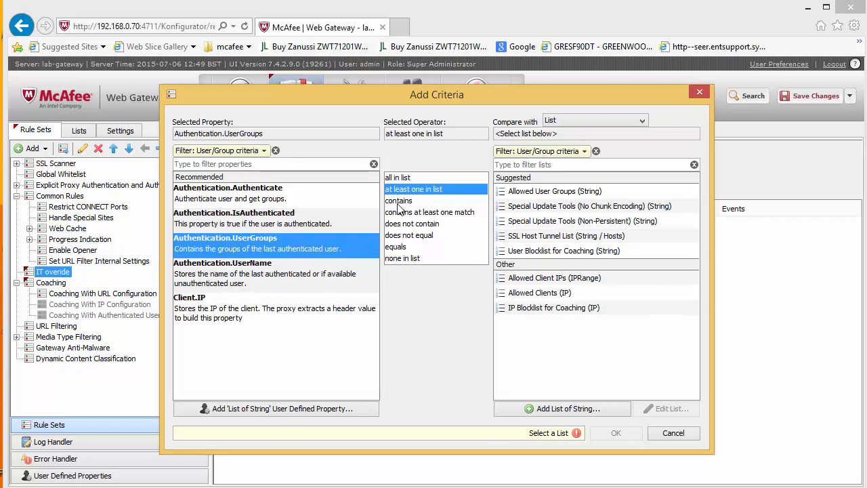
left_click(399, 200)
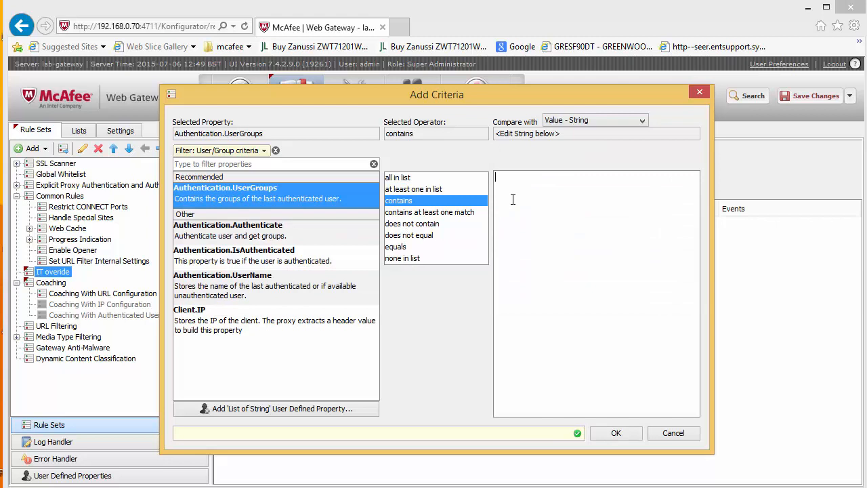
type("ITDepartment")
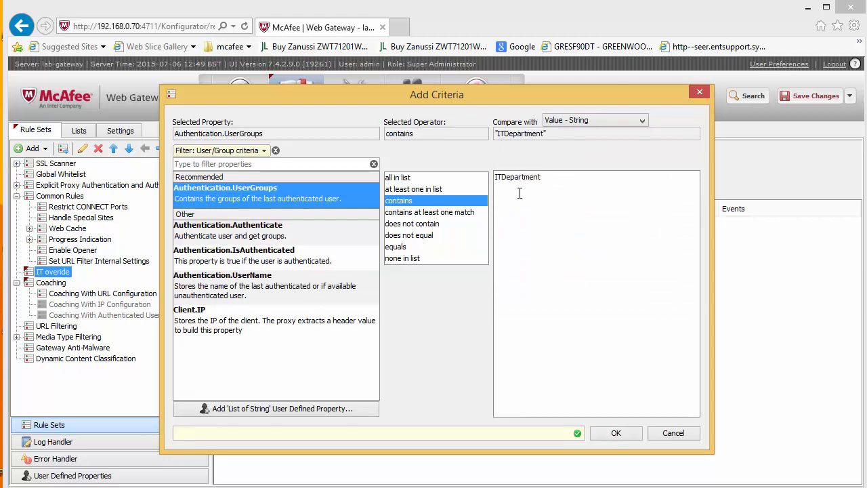
double_click(519, 176)
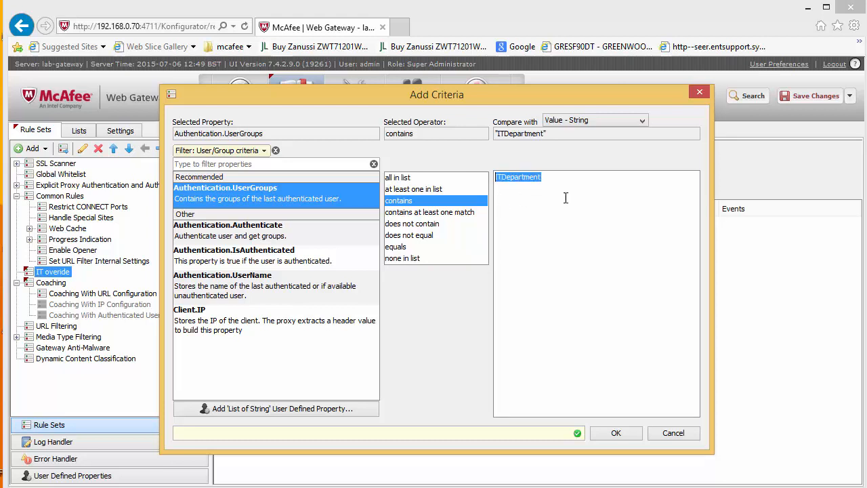
mouse_move(521, 248)
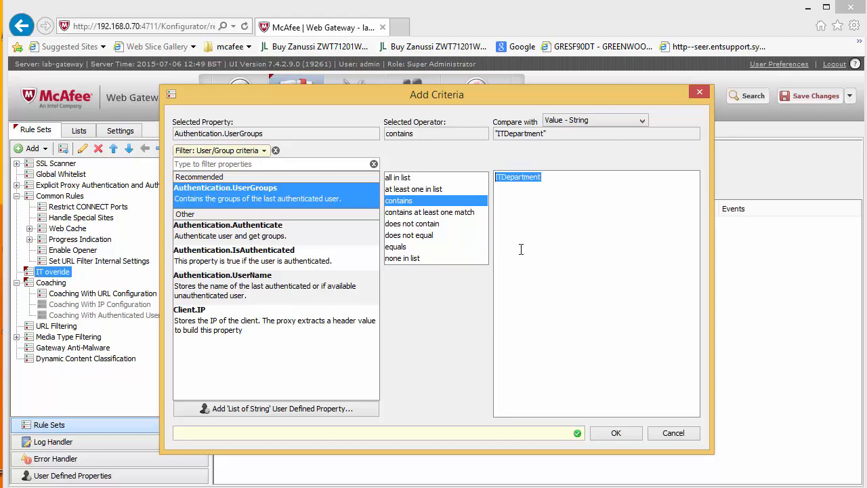
left_click(615, 433)
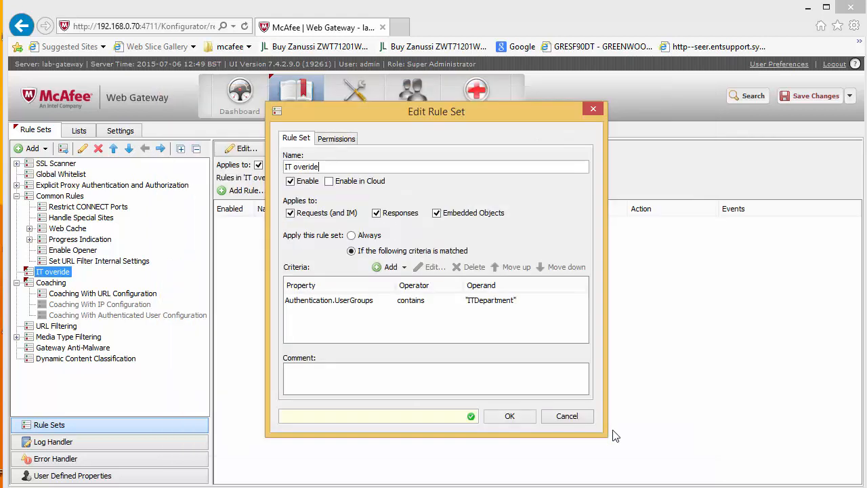
left_click(510, 415)
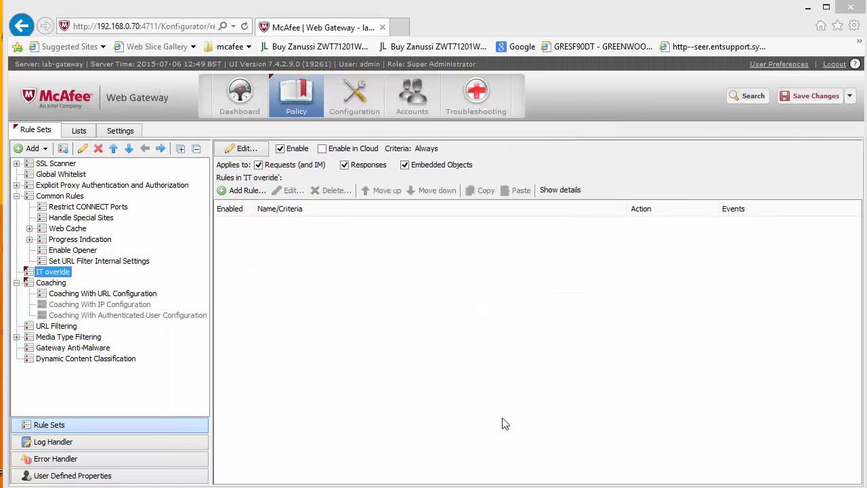
Show the updated IT overide rule set, collapse the nested Coaching, and open URL Filtering.
left_click(52, 271)
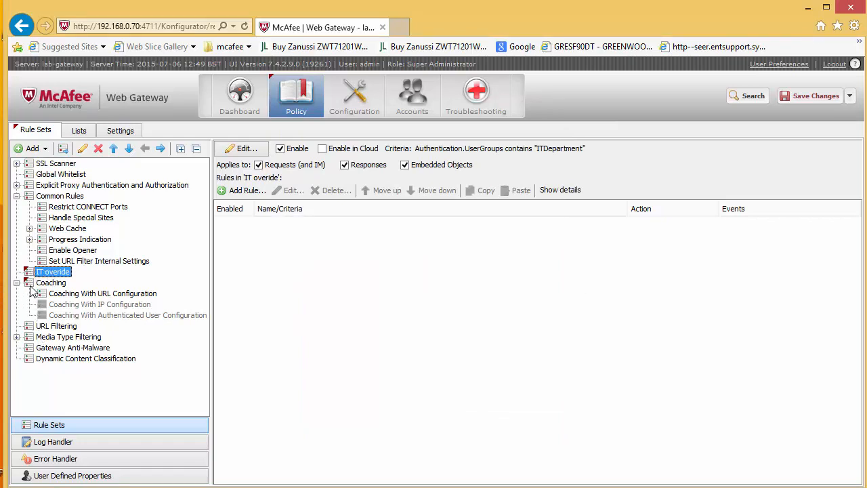
left_click(51, 283)
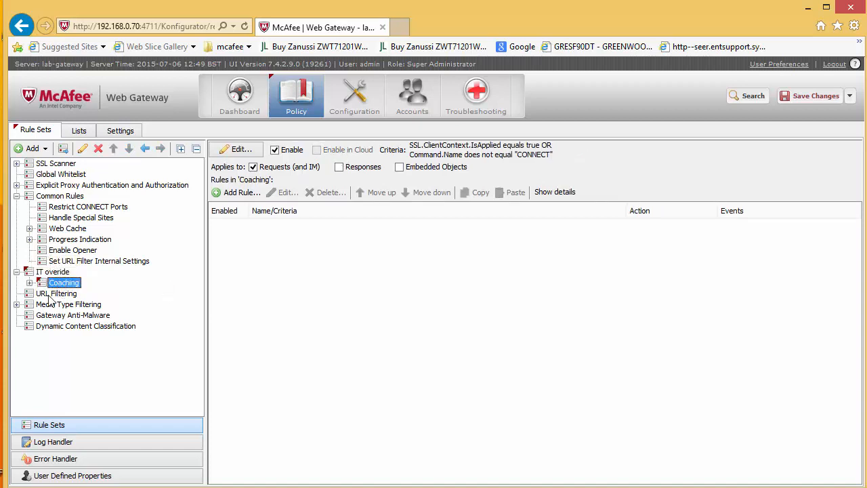
left_click(56, 293)
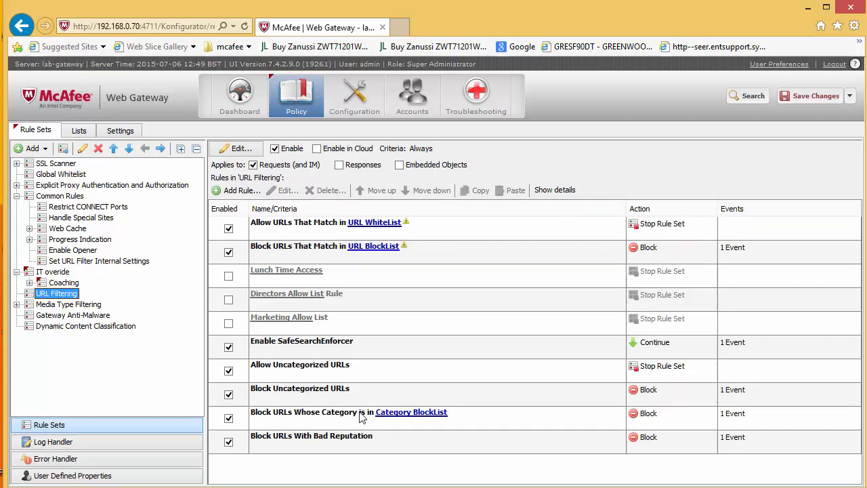
mouse_move(405, 415)
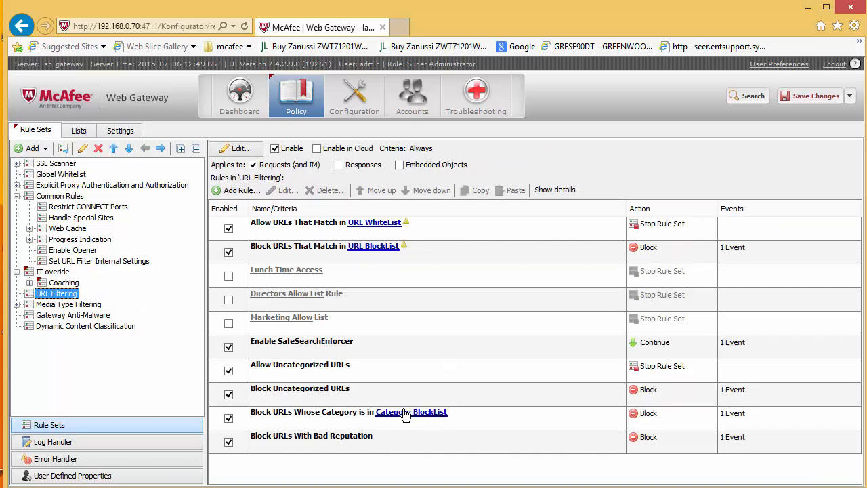
mouse_move(430, 413)
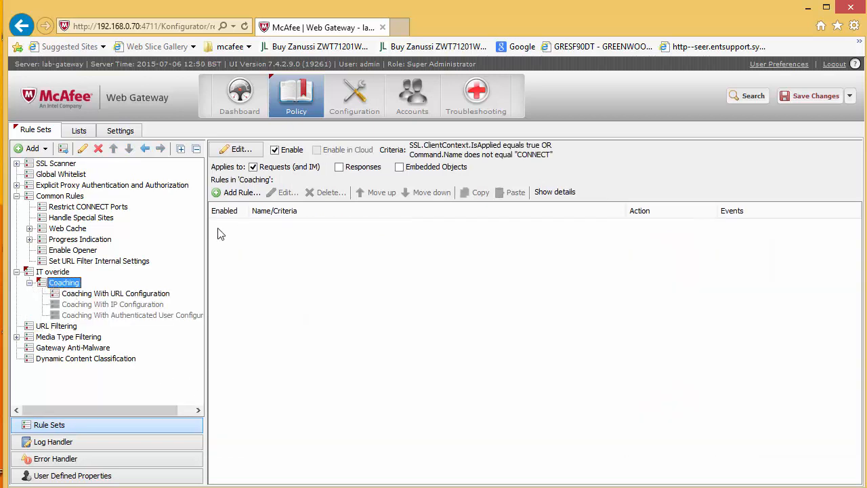
Switch the Coaching With URL Configuration URL.Categories criterion to the Category BlockList list.
left_click(236, 149)
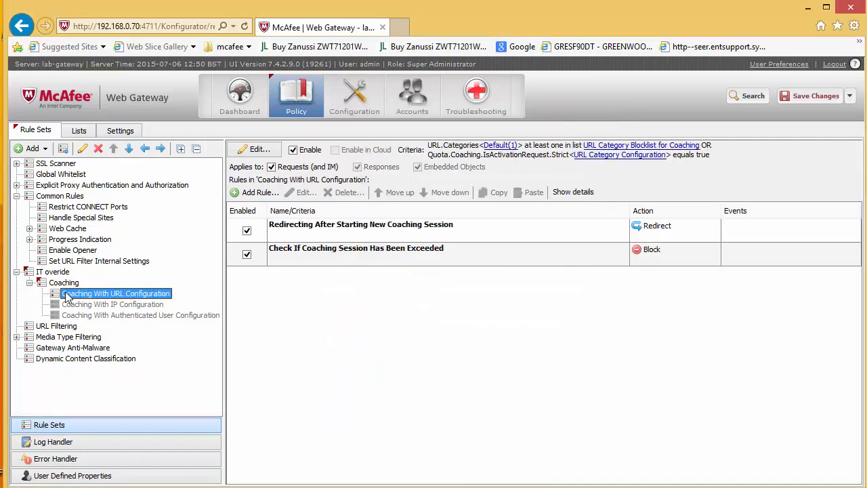
right_click(115, 293)
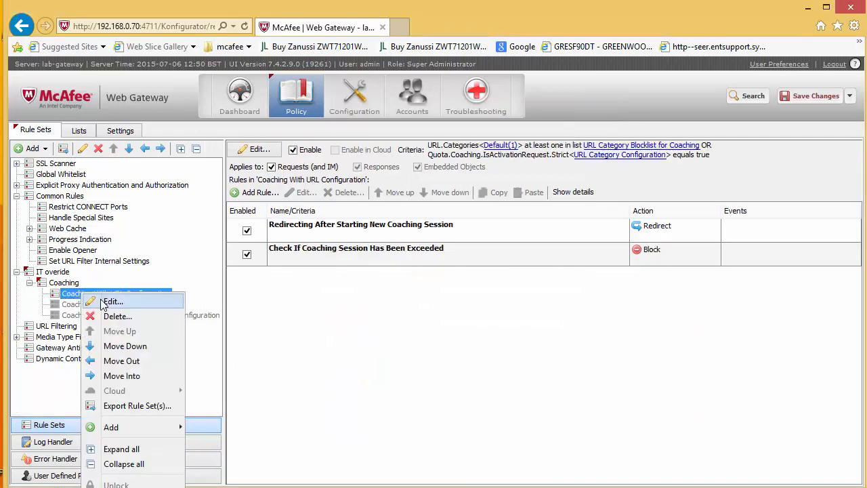
left_click(113, 301)
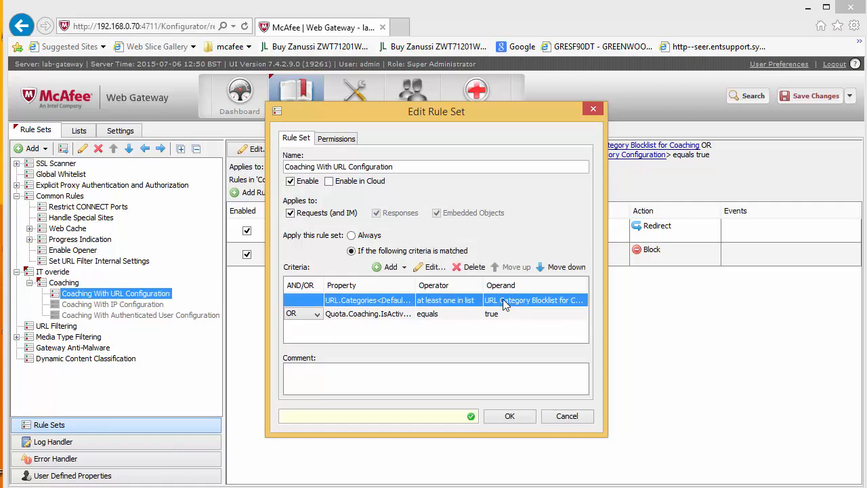
left_click(429, 267)
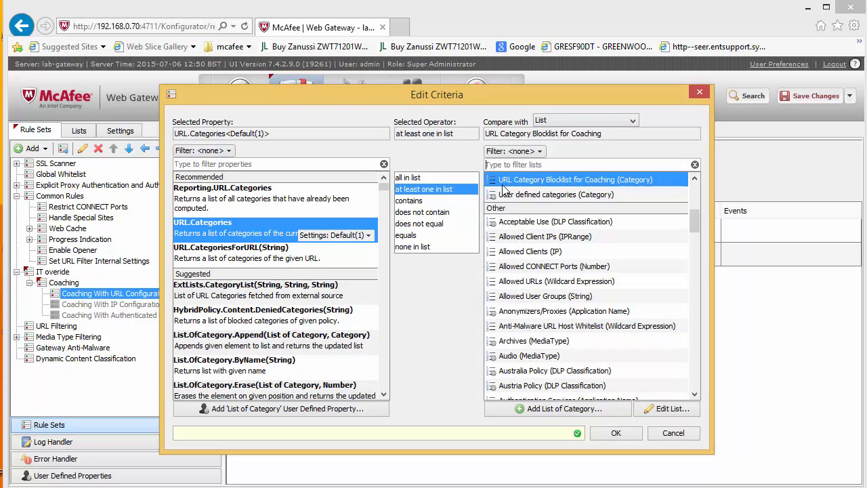
type("bl")
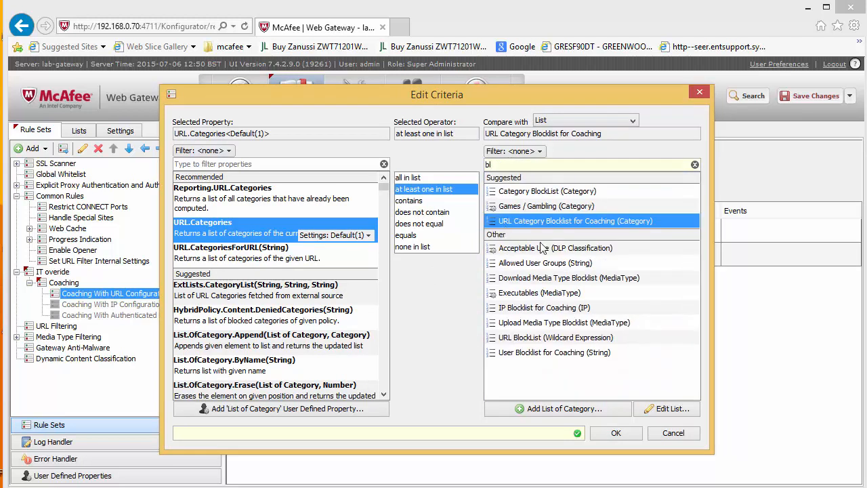
left_click(547, 191)
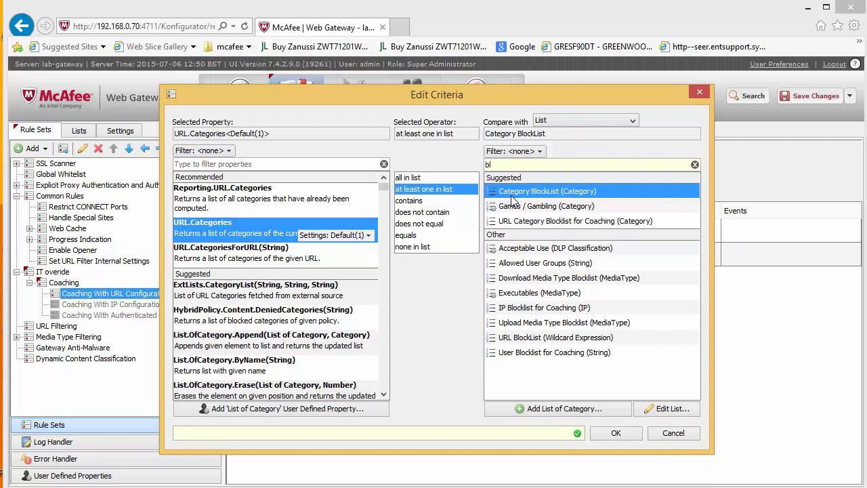
left_click(616, 433)
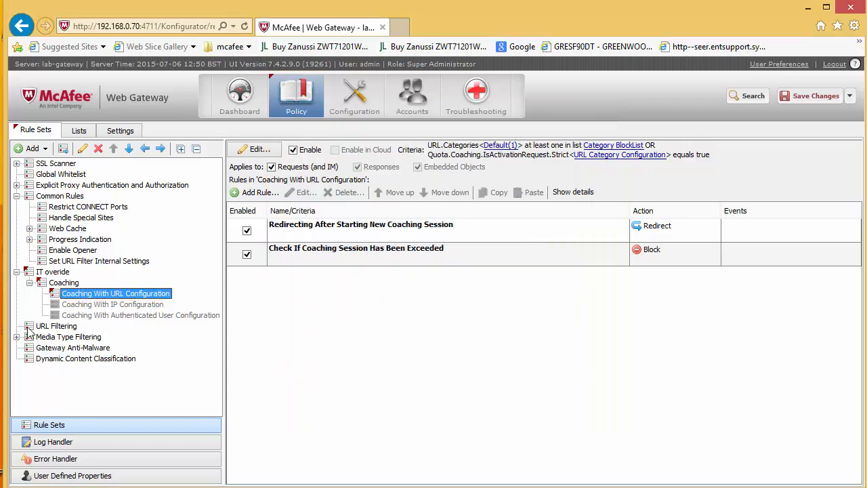
Glance at Coaching With URL Configuration, then return to the URL Filtering rules.
left_click(56, 326)
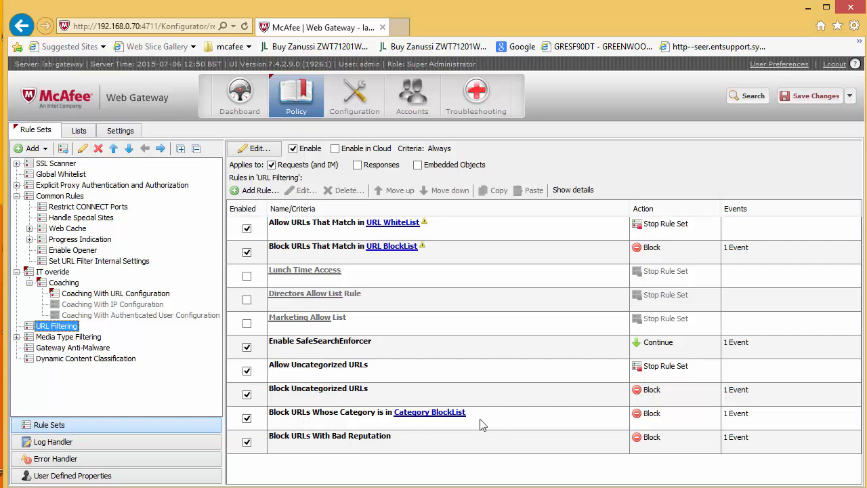
left_click(116, 293)
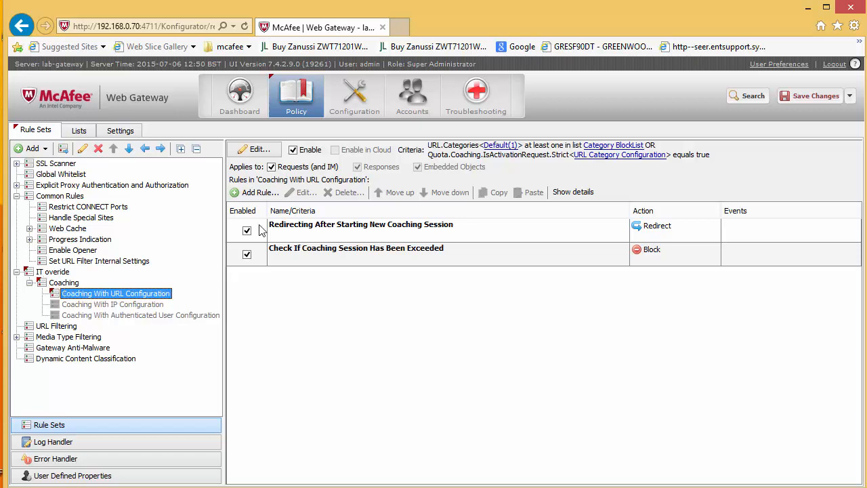
mouse_move(613, 154)
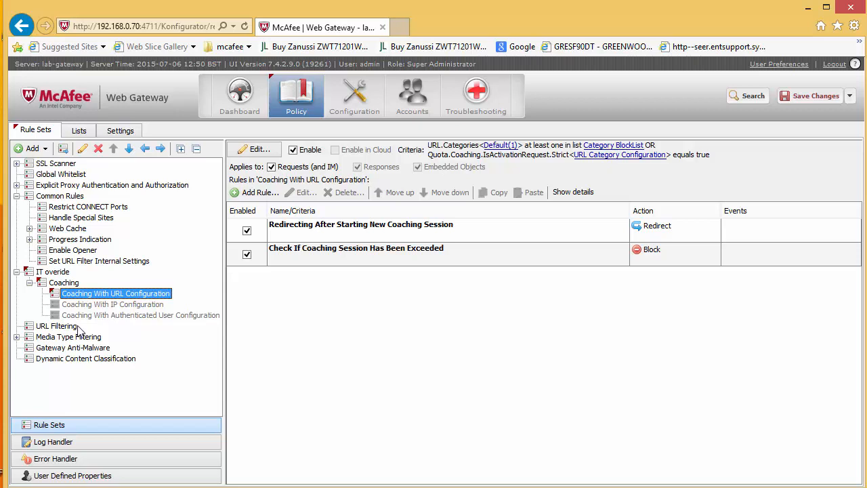
left_click(57, 326)
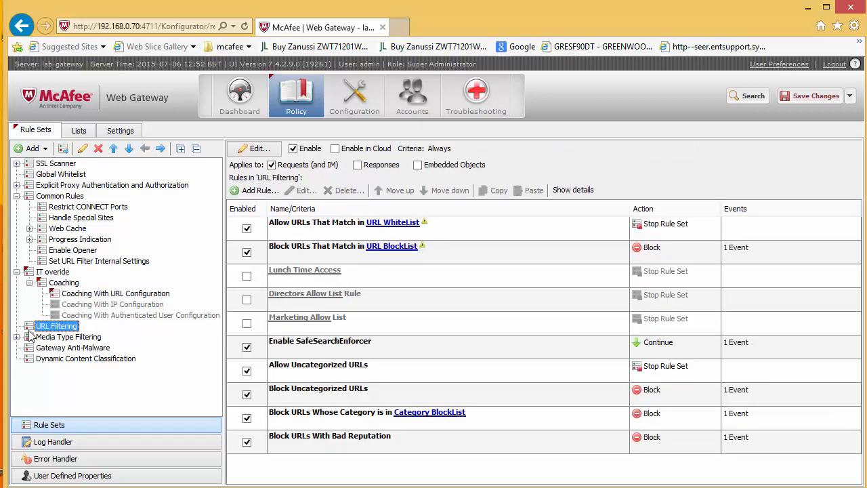
mouse_move(58, 332)
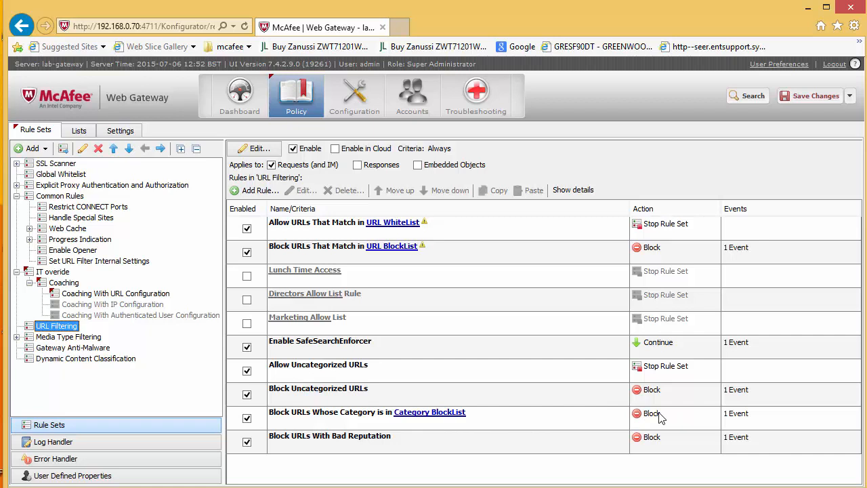
mouse_move(470, 401)
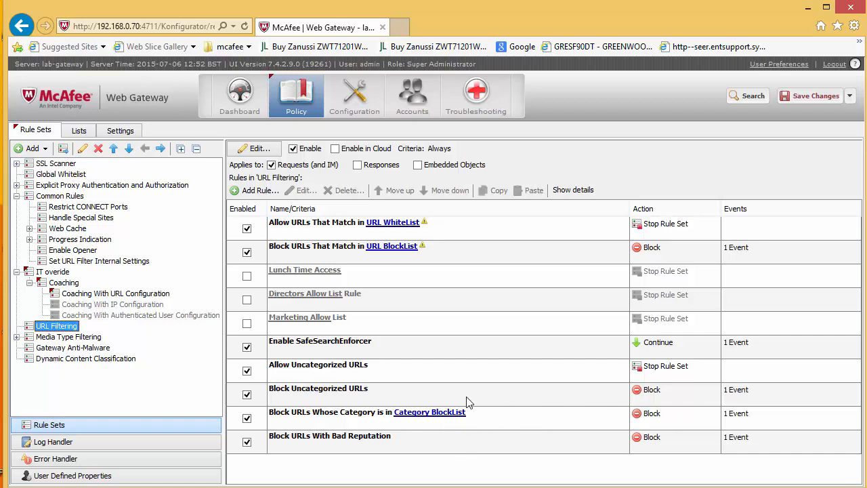
Start a new URL Filtering rule named 'IT Department Overid' and advance to criteria.
left_click(256, 190)
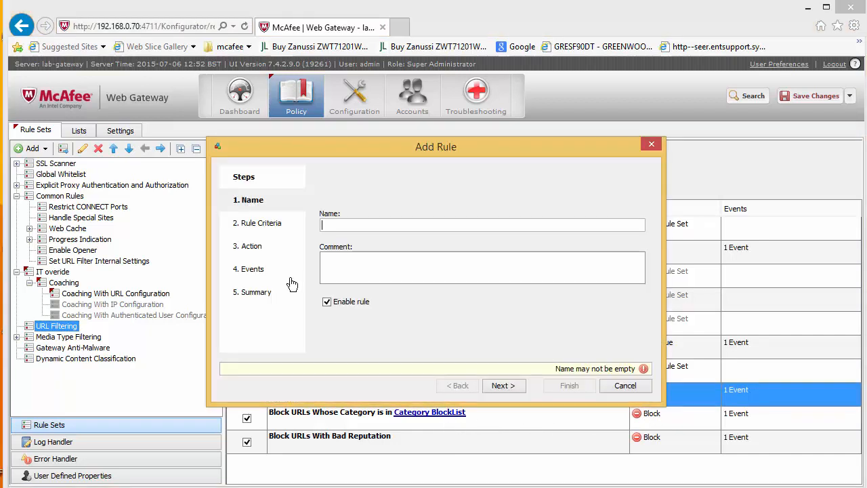
type("IT")
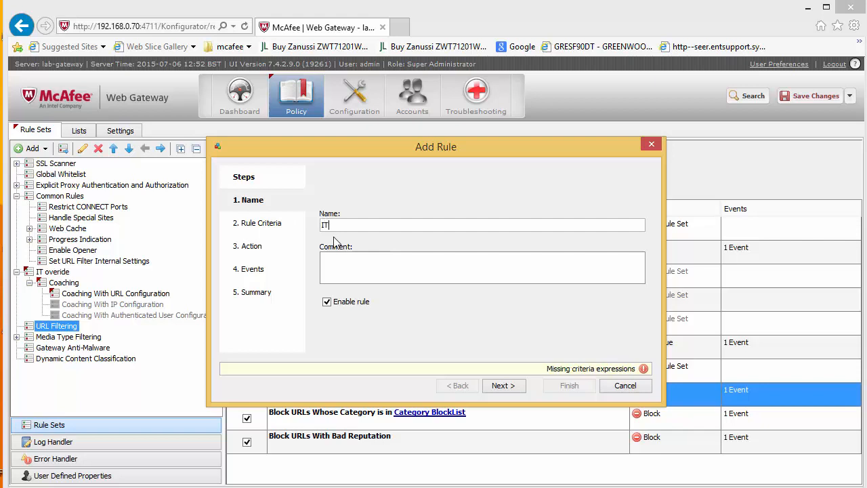
type("Dpearmtne")
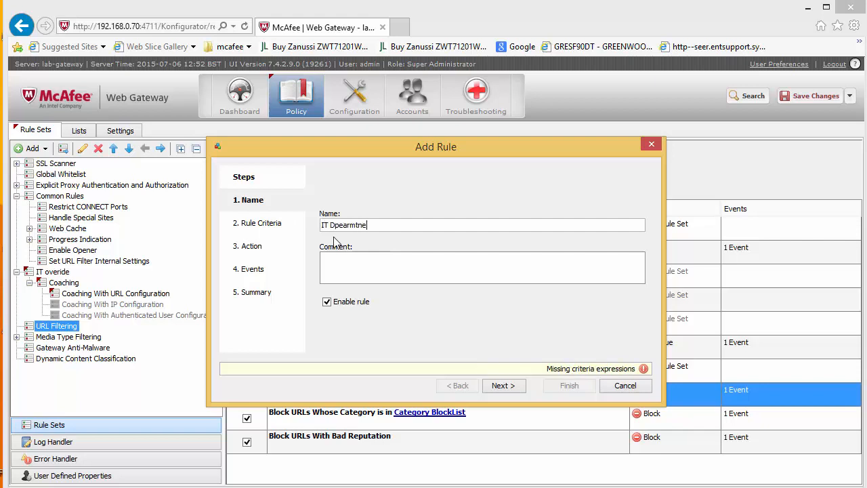
key("BackSpace")
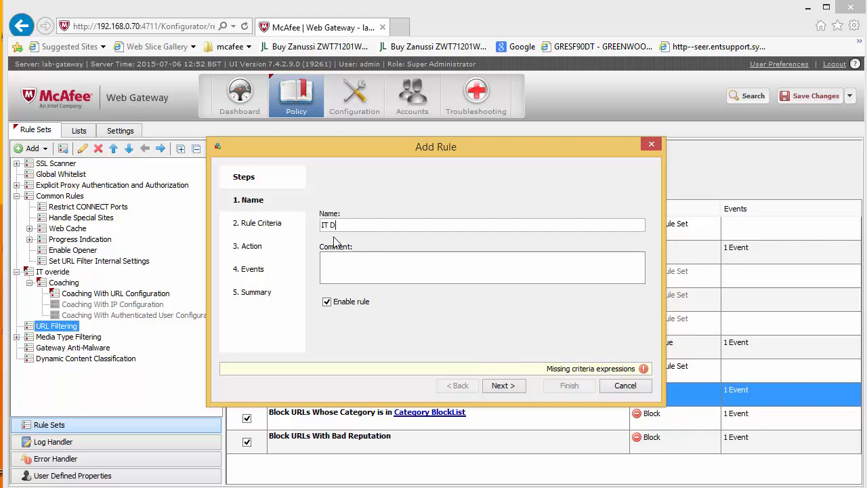
type("epartment")
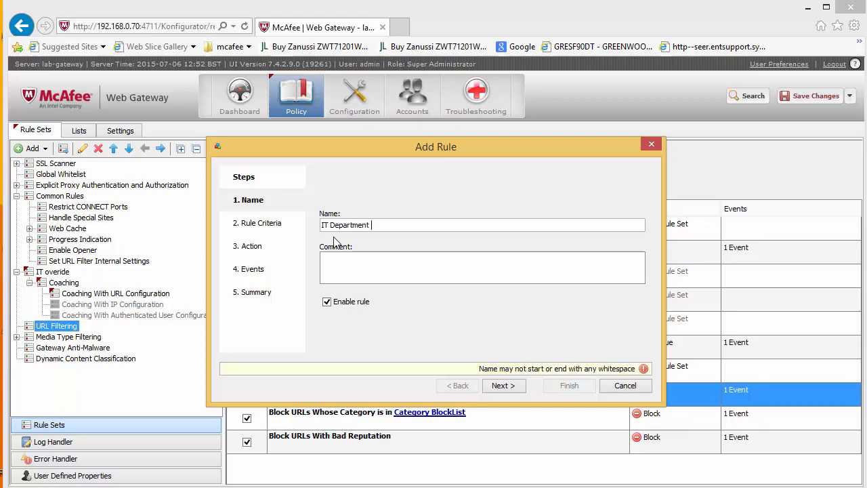
type("Overid")
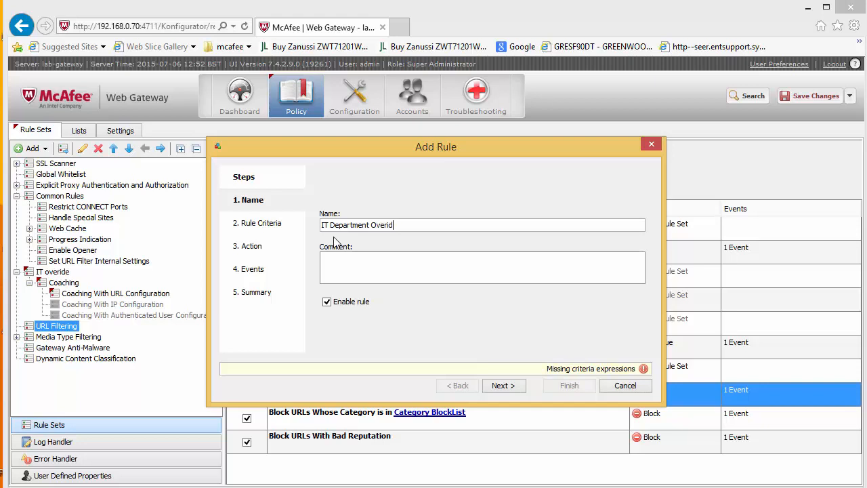
left_click(504, 386)
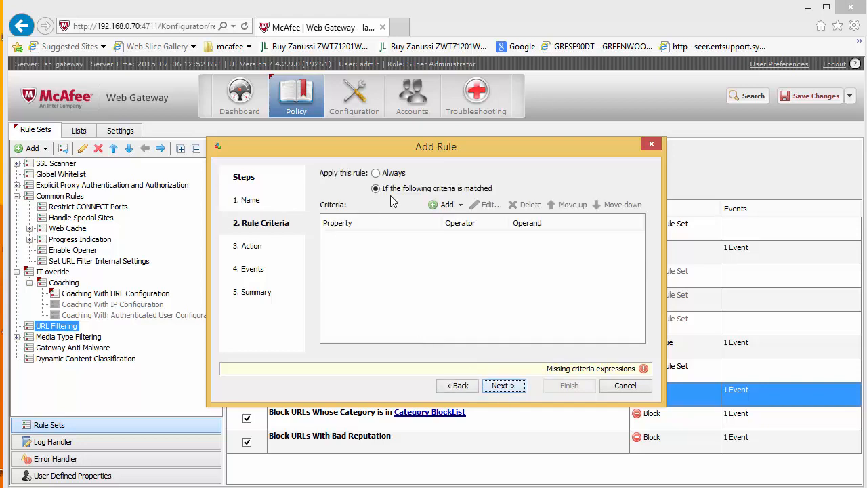
Make the rule match user groups containing 'ITDepartment', with action Stop Rule Set, and finish.
left_click(445, 205)
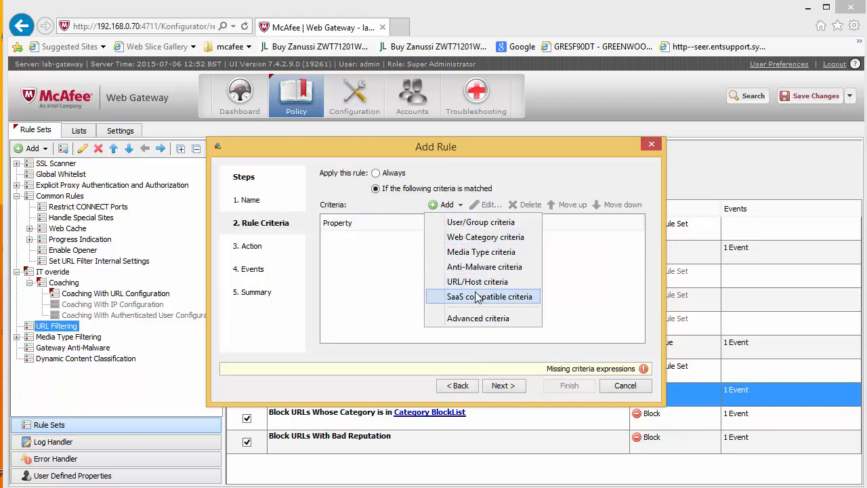
mouse_move(477, 281)
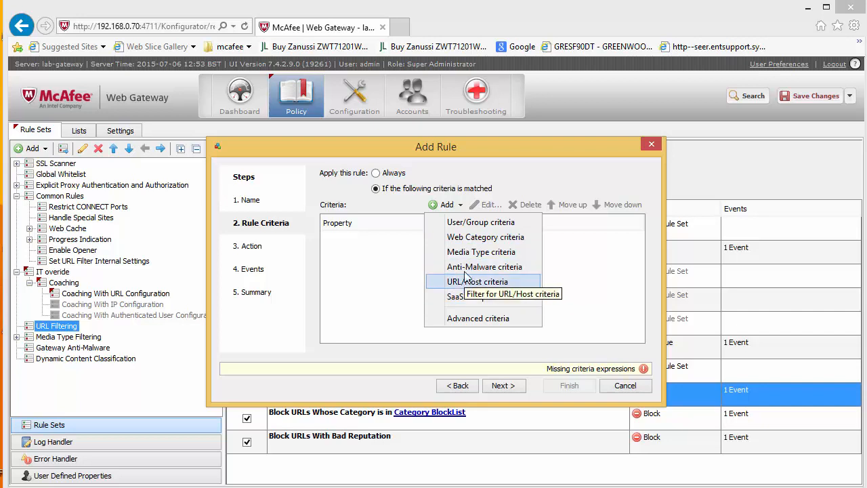
left_click(480, 222)
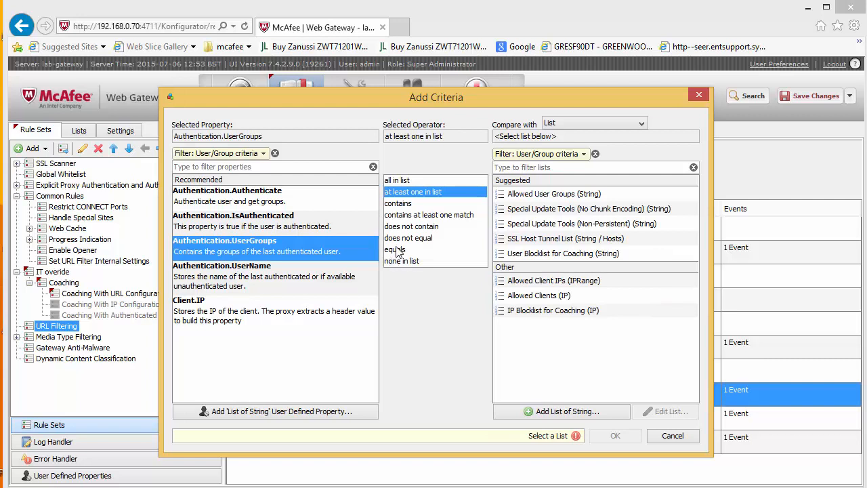
left_click(397, 203)
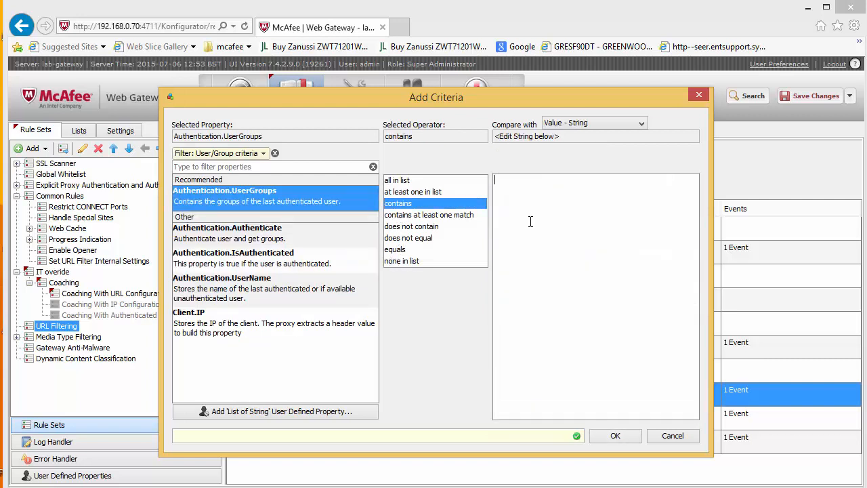
type("ITDepartment")
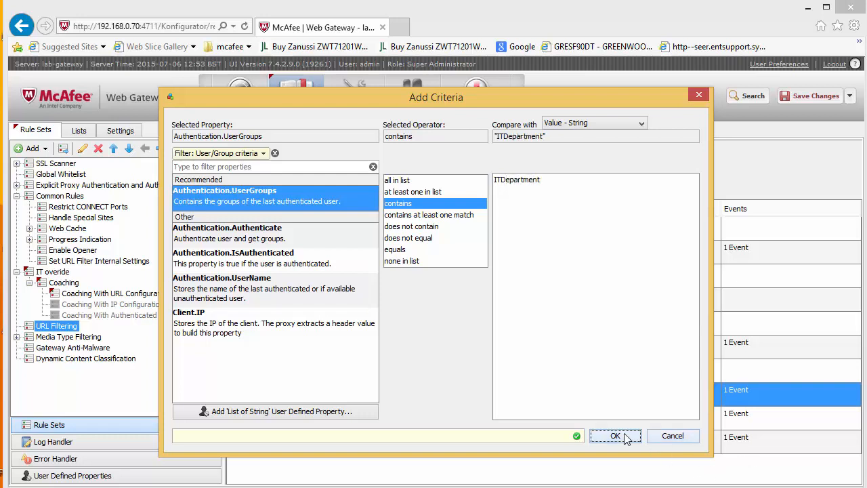
left_click(615, 435)
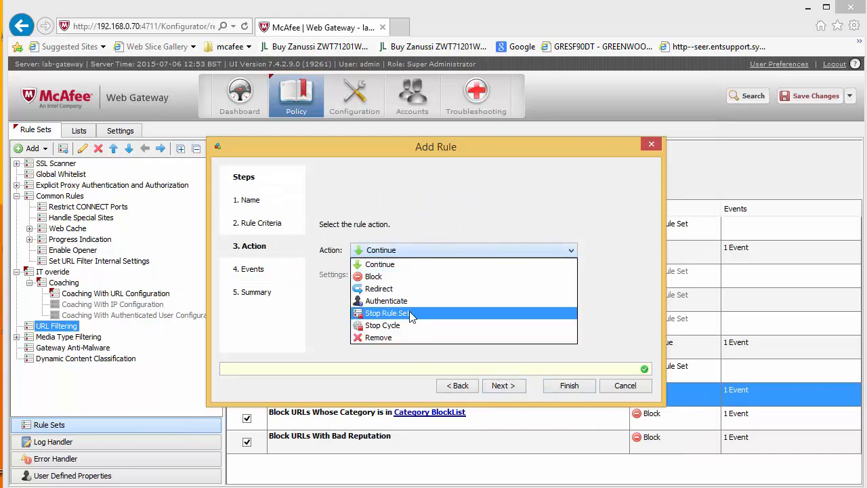
left_click(386, 312)
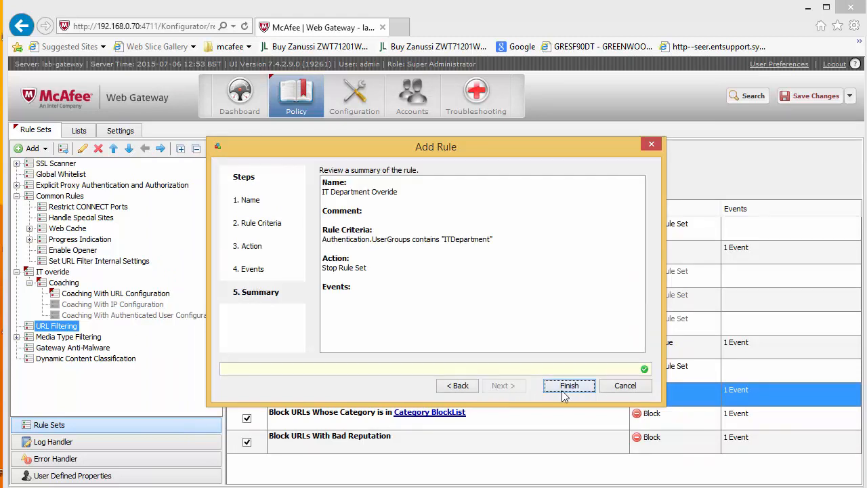
left_click(569, 385)
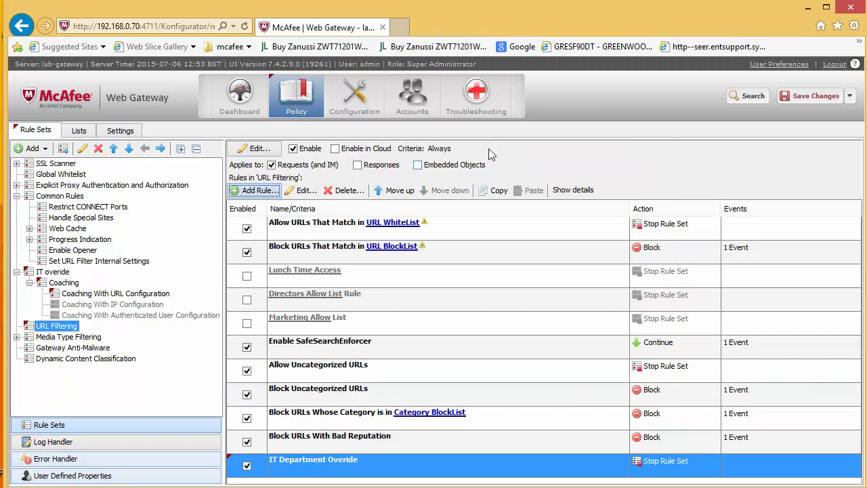
Move the override rule above Category BlockList, confirm its Stop Rule Set action, then cancel.
left_click(394, 190)
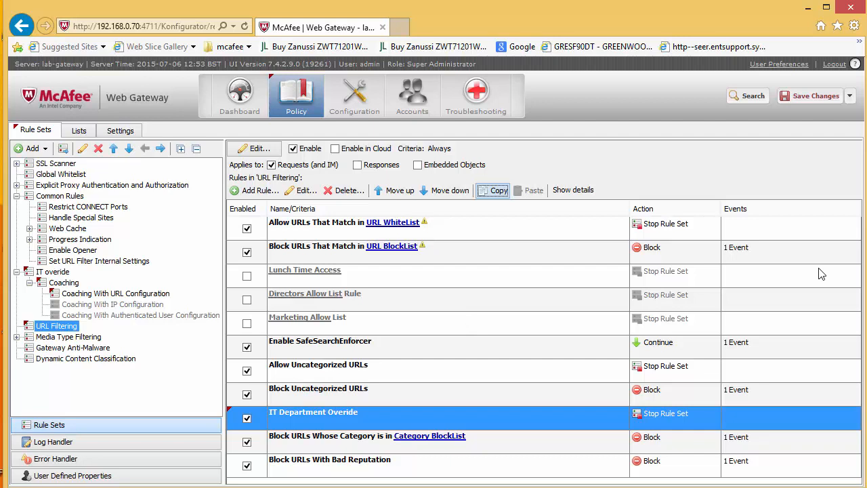
mouse_move(23, 261)
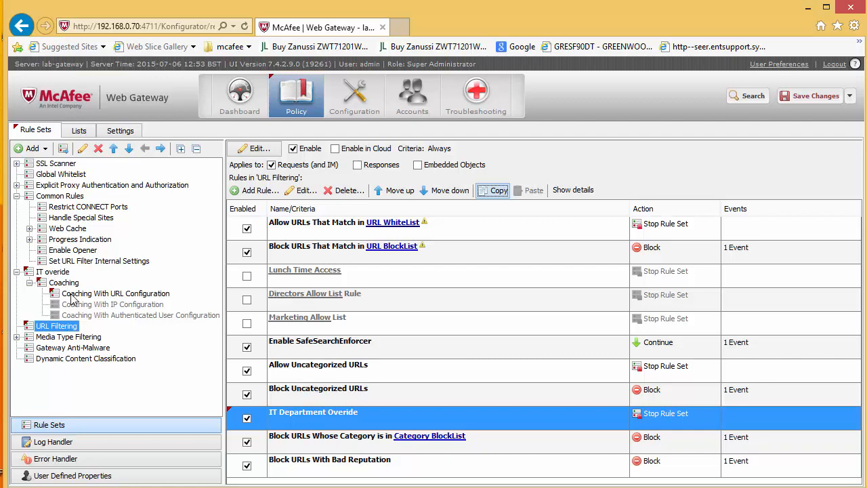
mouse_move(78, 298)
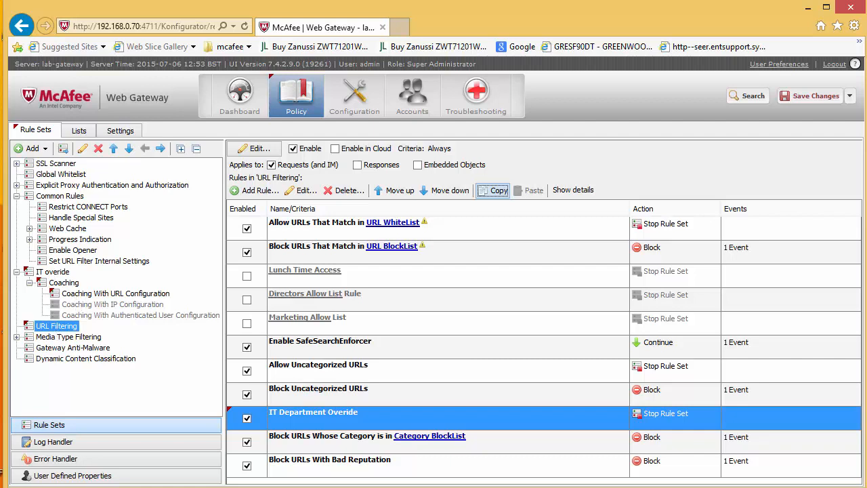
mouse_move(87, 294)
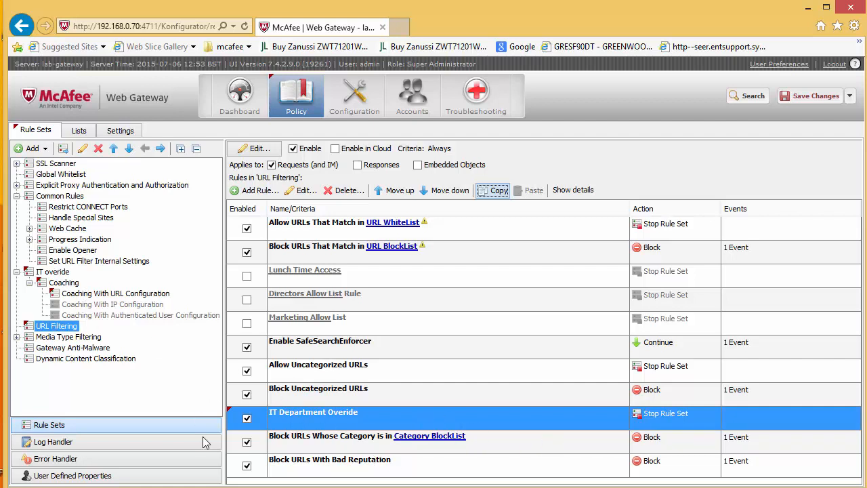
mouse_move(378, 461)
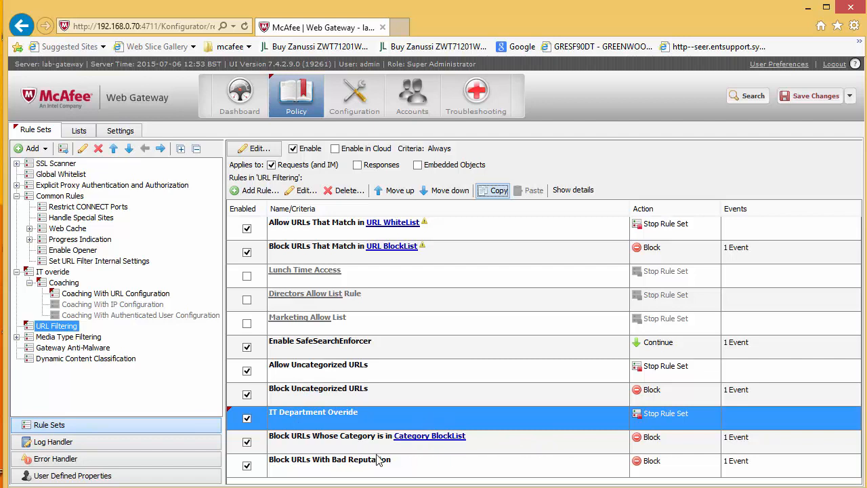
mouse_move(514, 434)
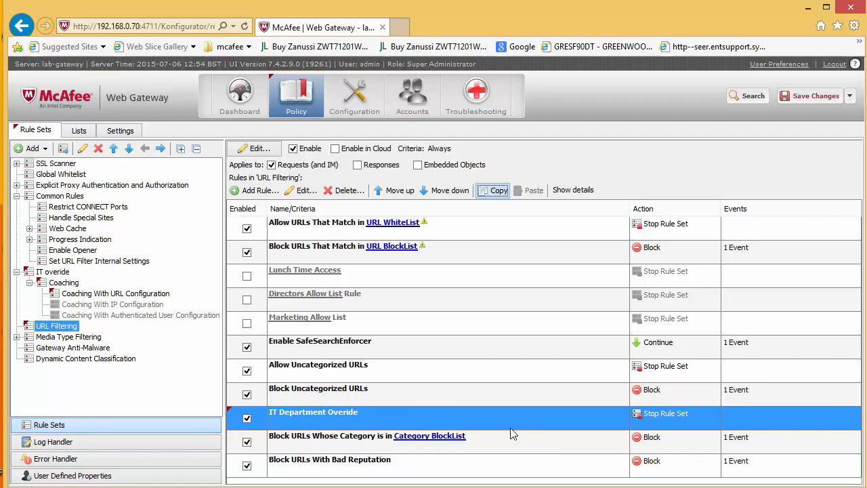
mouse_move(75, 339)
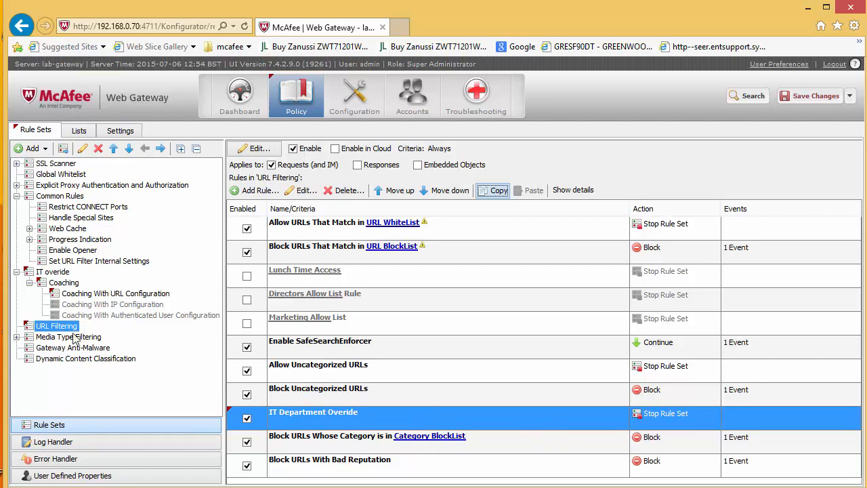
mouse_move(71, 337)
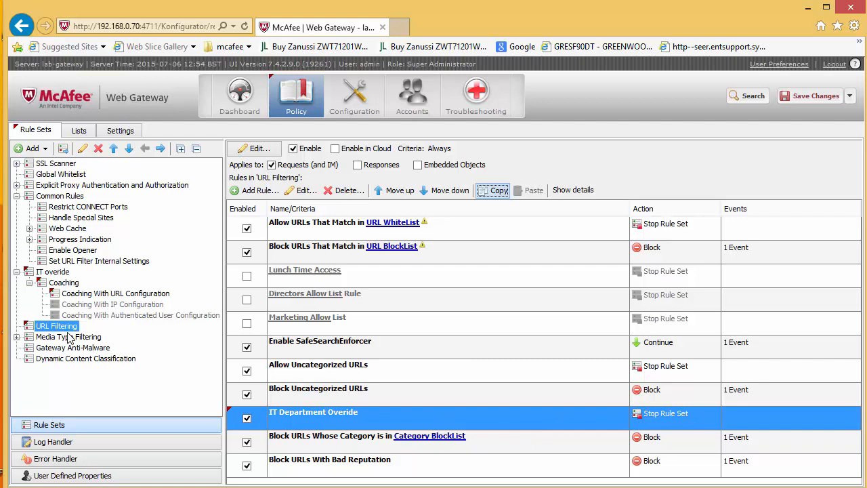
mouse_move(94, 346)
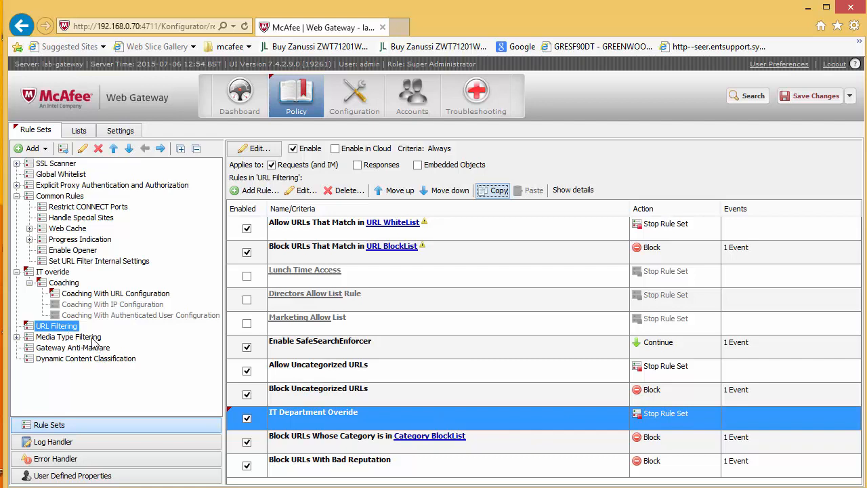
mouse_move(88, 370)
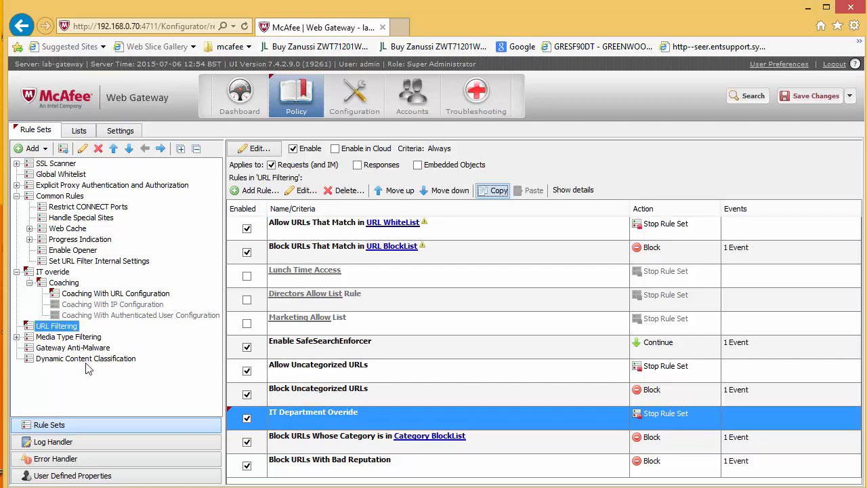
mouse_move(652, 377)
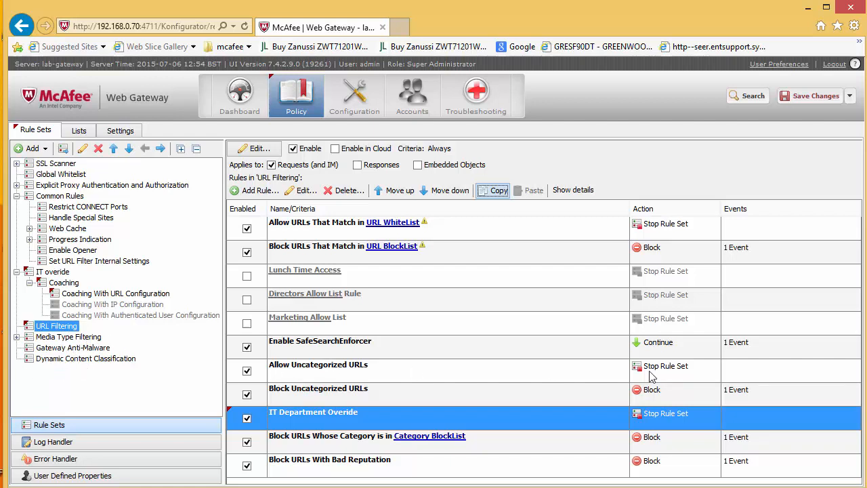
mouse_move(522, 376)
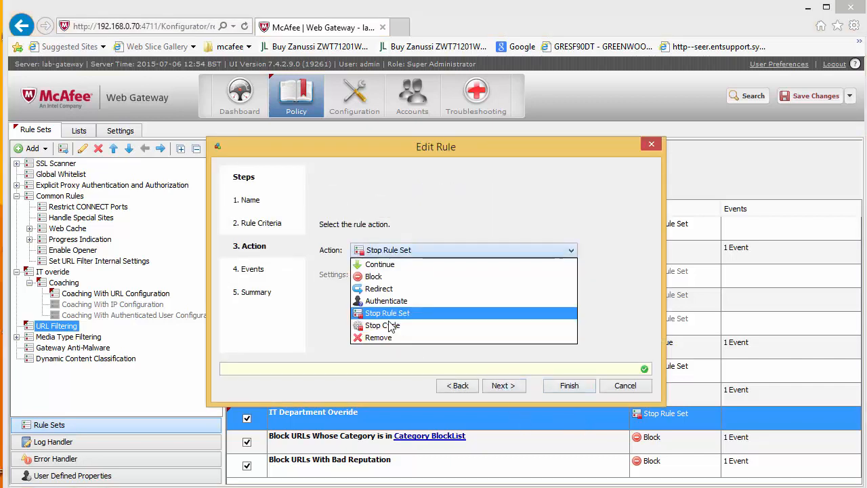
left_click(388, 312)
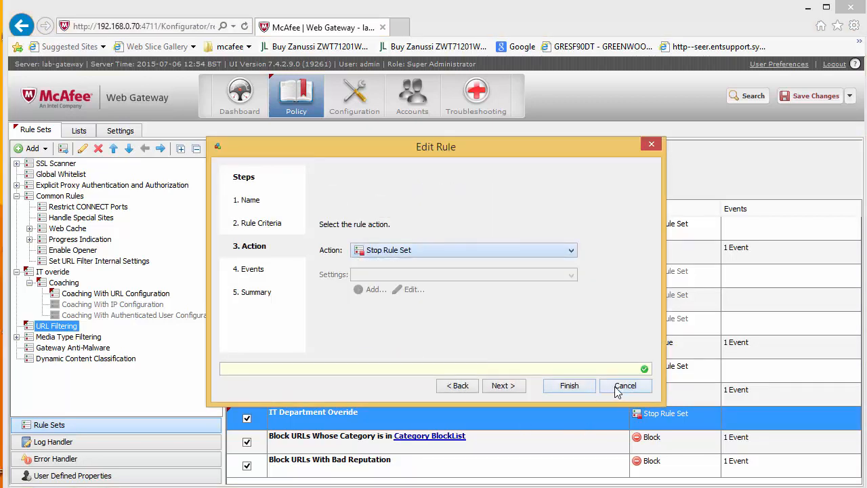
left_click(624, 386)
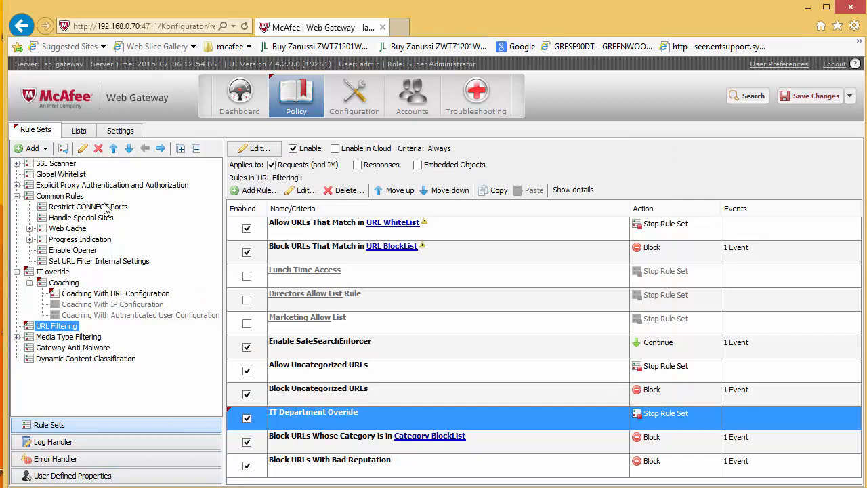
mouse_move(174, 365)
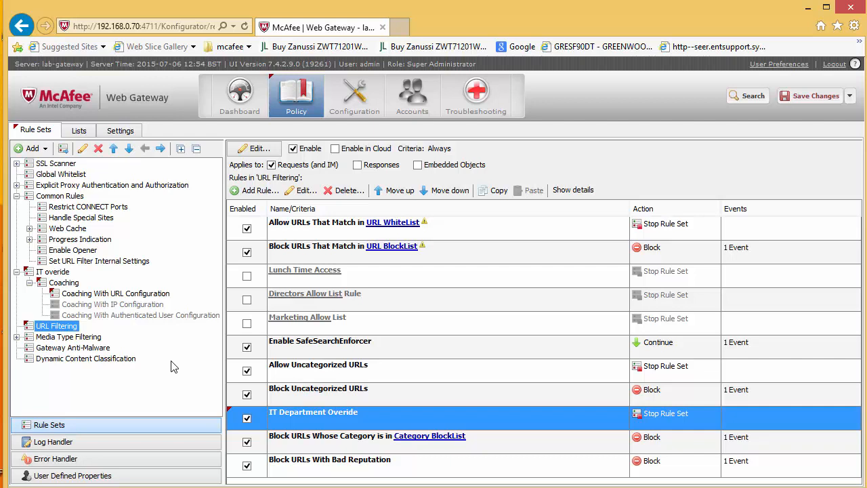
mouse_move(392, 227)
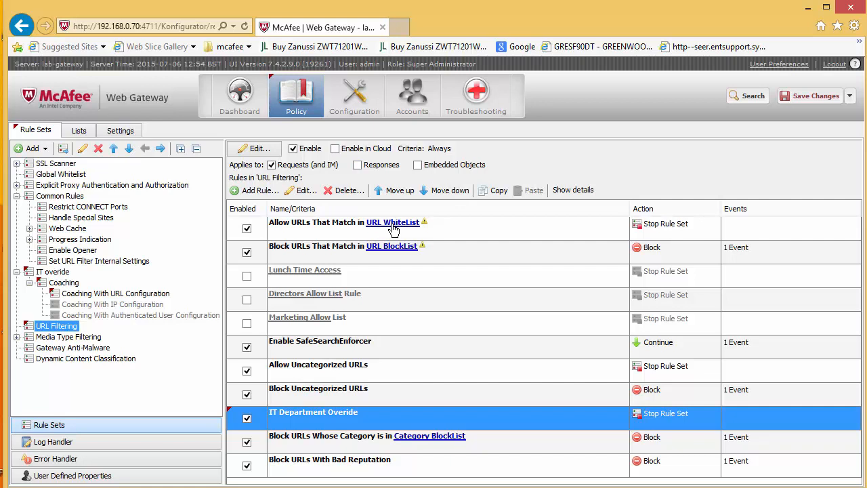